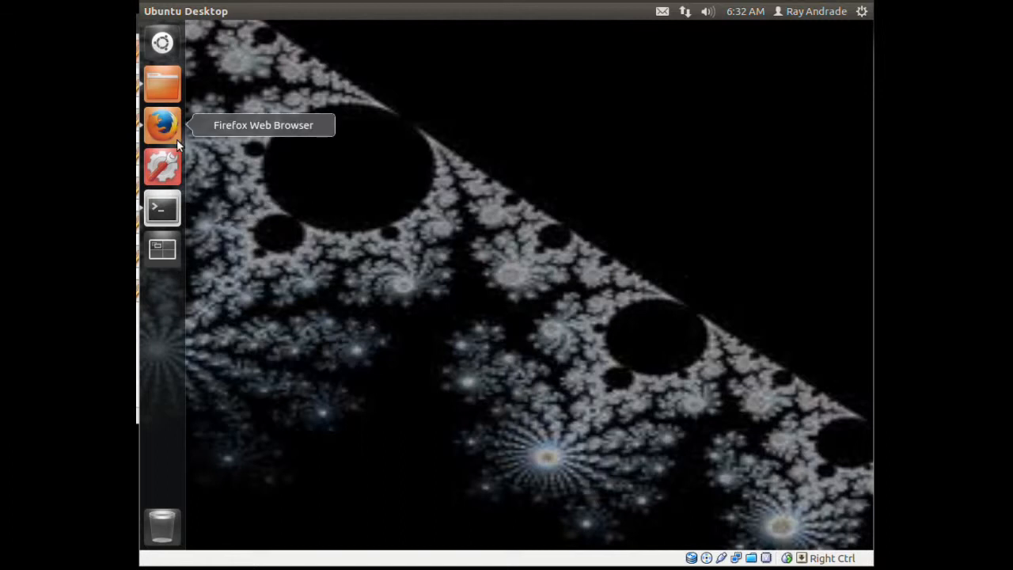
Step: Check the Eclipse download page in Firefox, then open the Downloads folder
left_click(161, 124)
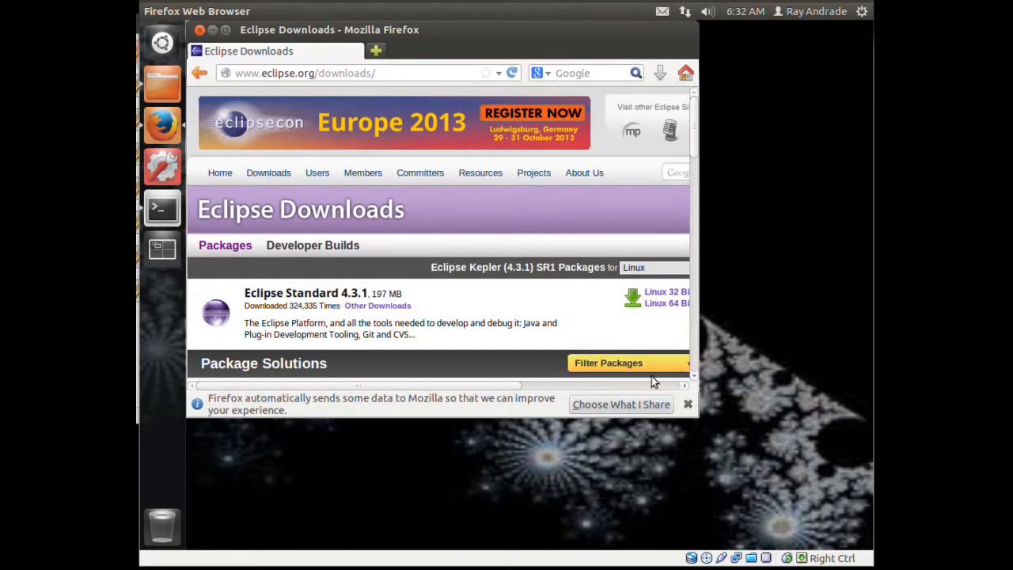
mouse_move(293, 318)
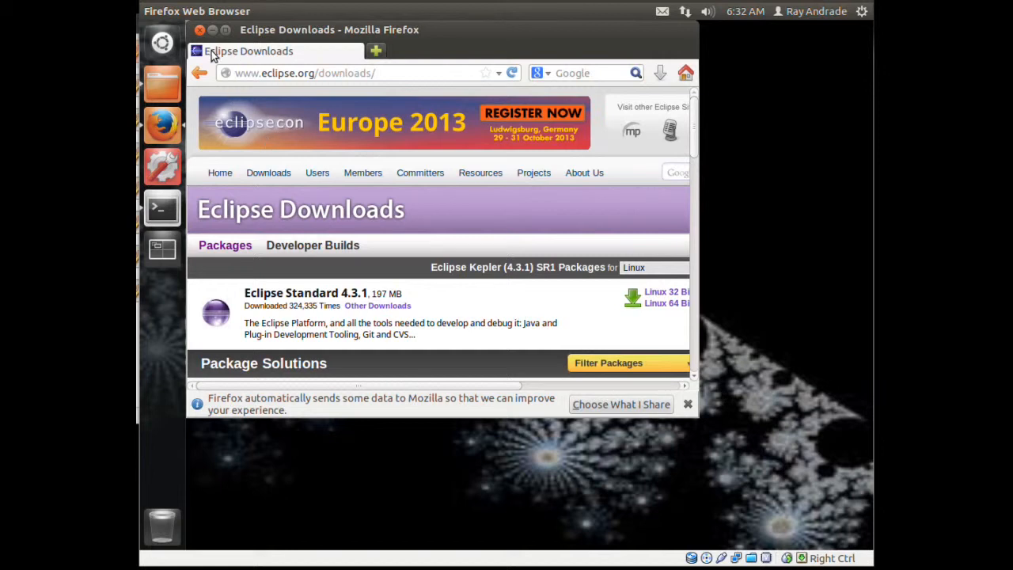
left_click(162, 83)
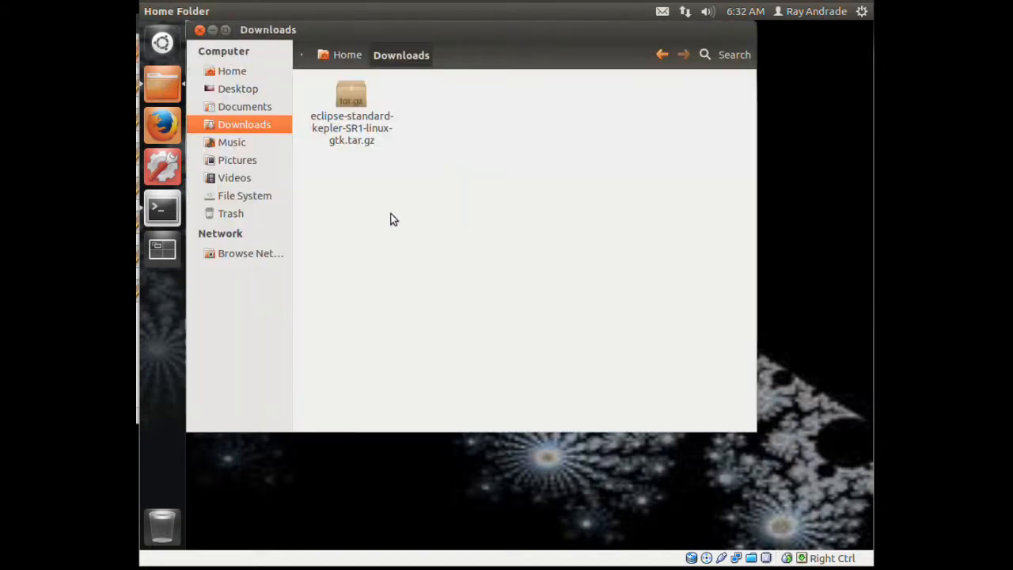
mouse_move(347, 55)
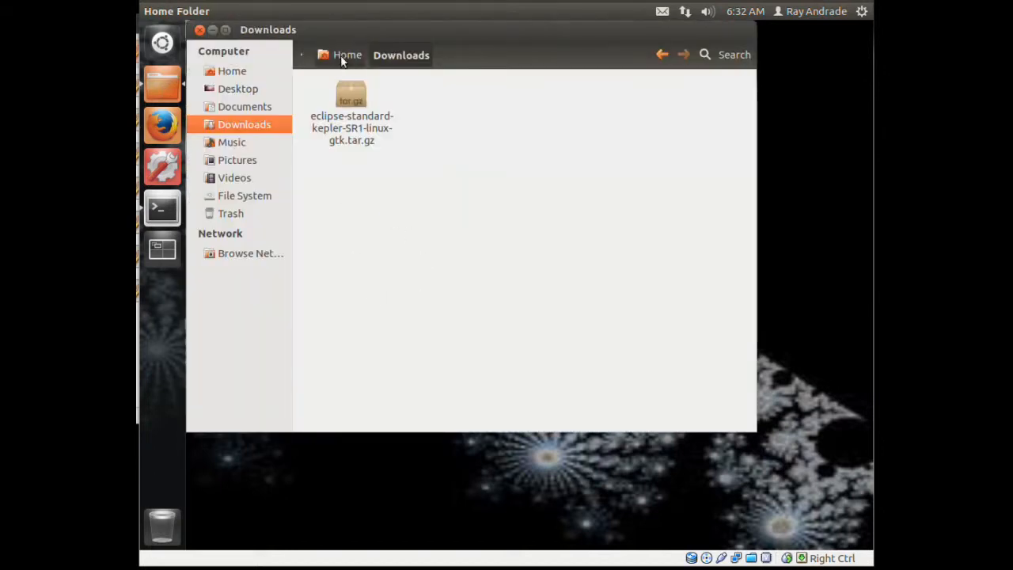
left_click(162, 208)
type("c")
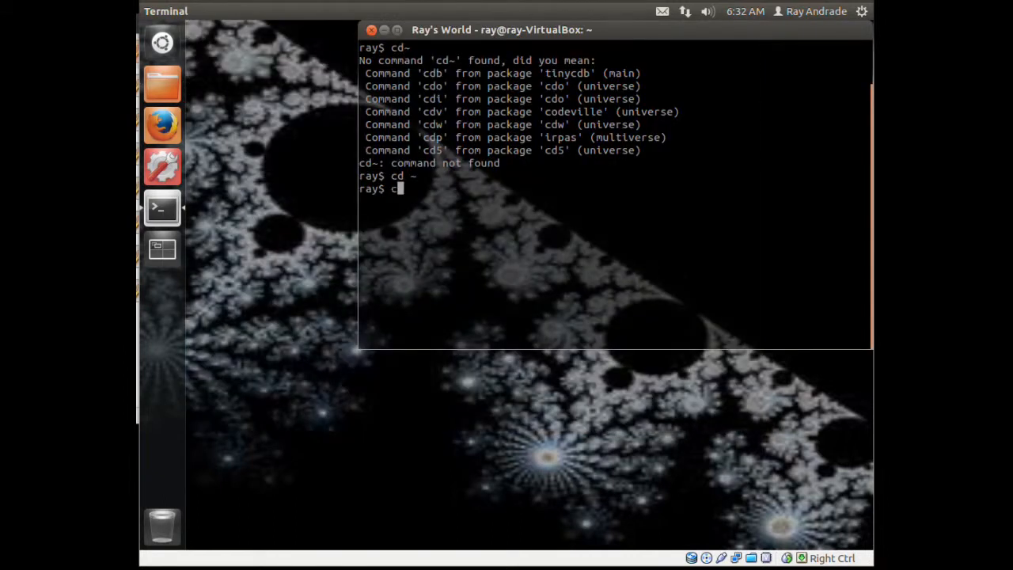
Step: Clear the terminal, change to ~/Downloads, list it and select the Eclipse archive name
type("l;")
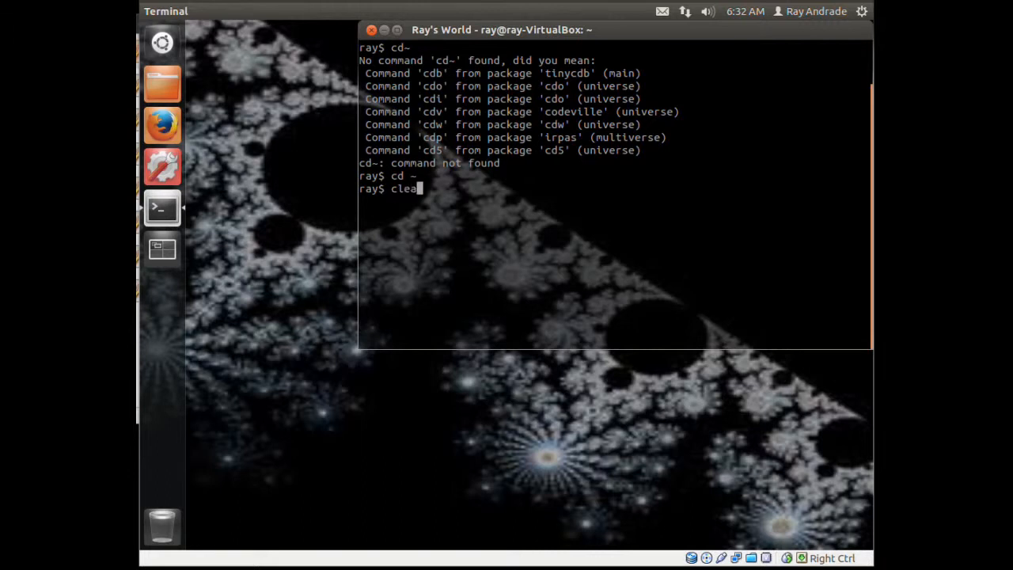
key("Return")
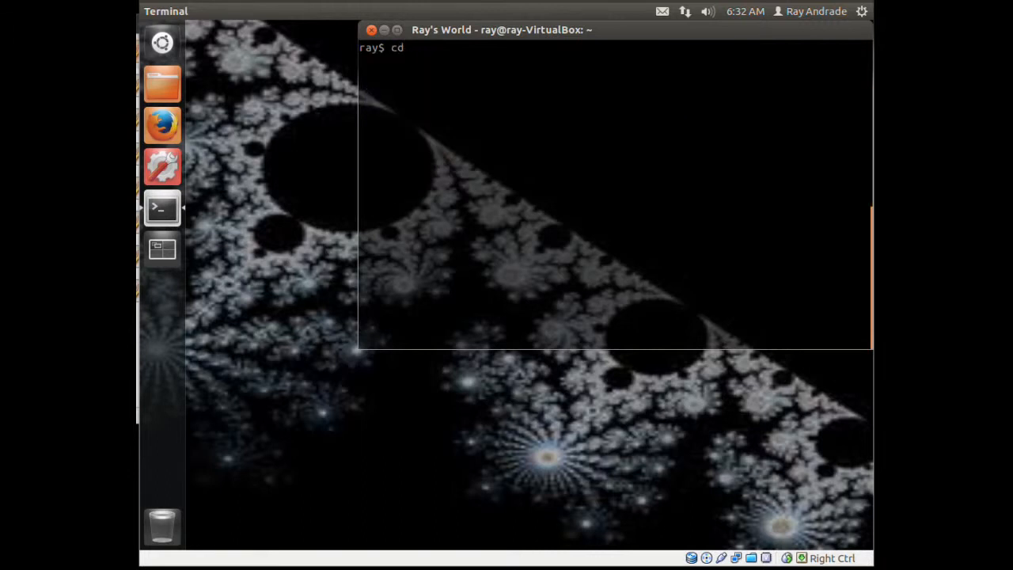
type("~/Dow")
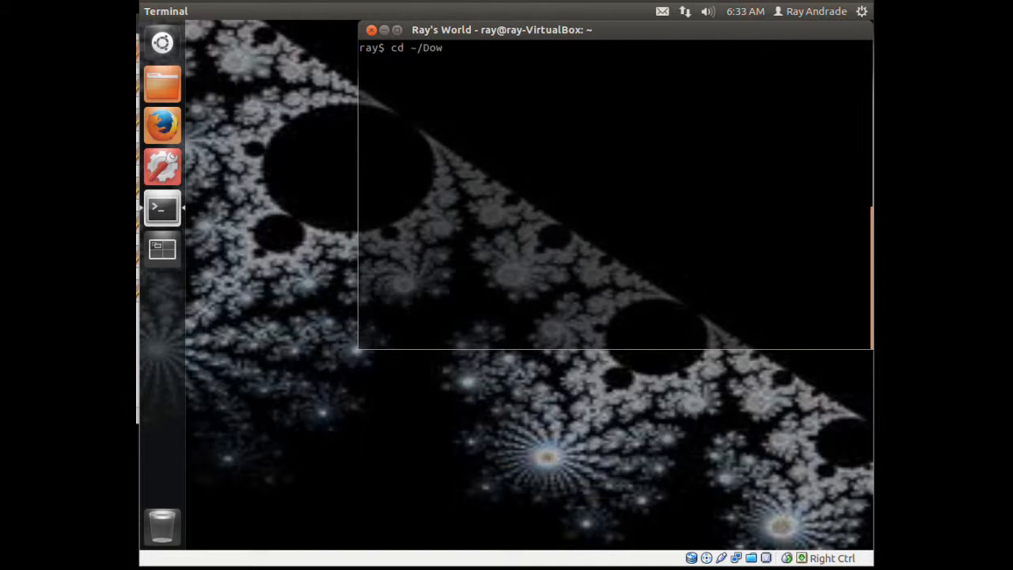
key("Return")
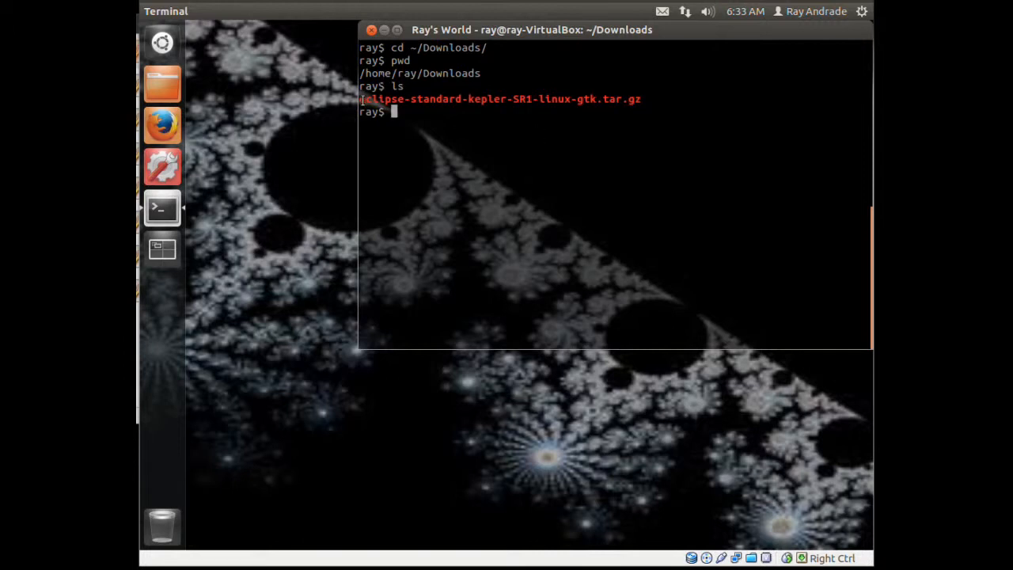
double_click(498, 99)
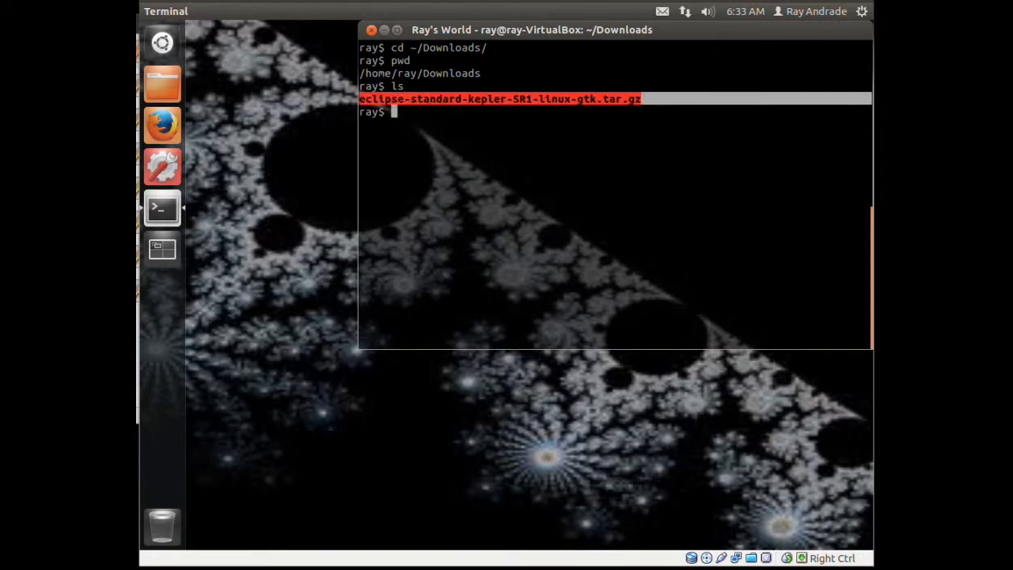
mouse_move(425, 131)
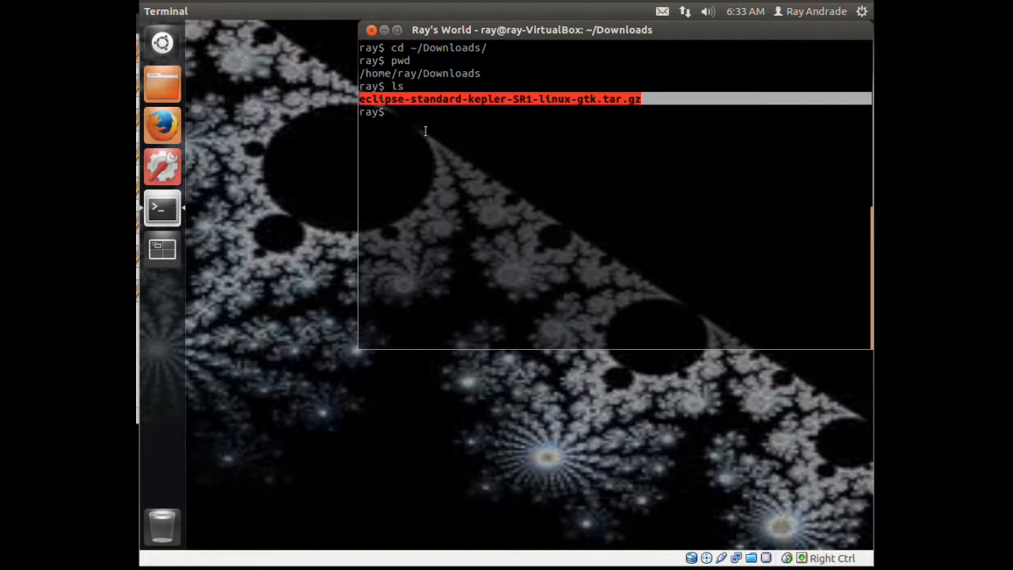
Step: Extract the Eclipse Kepler tar.gz archive with tar zxvf
type("tar")
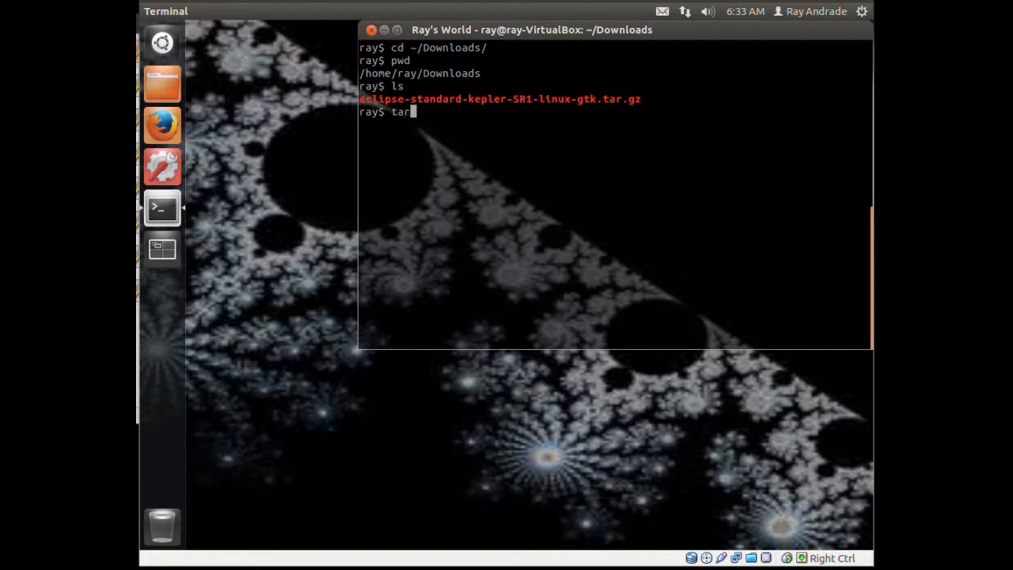
type("z")
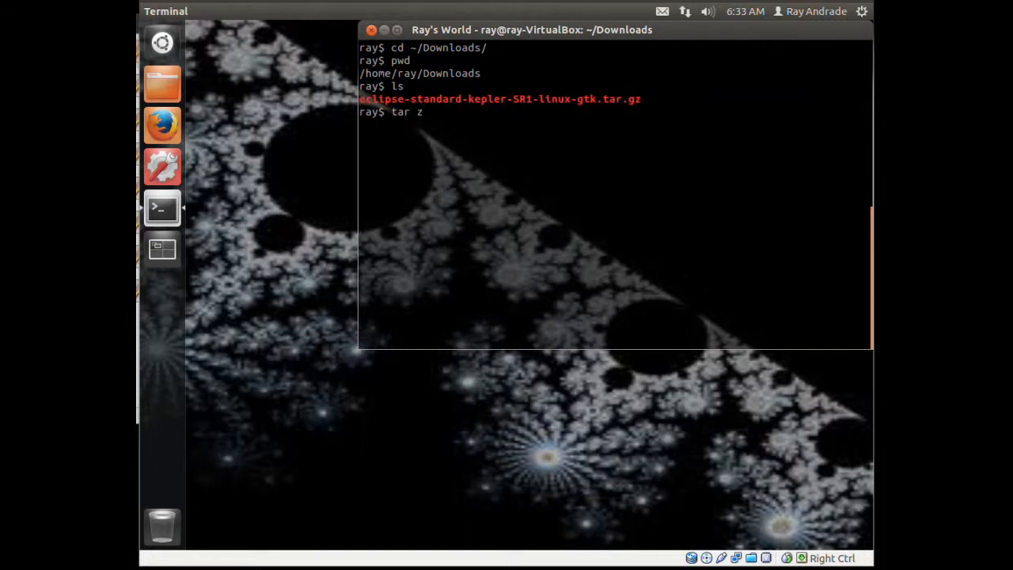
type("xv")
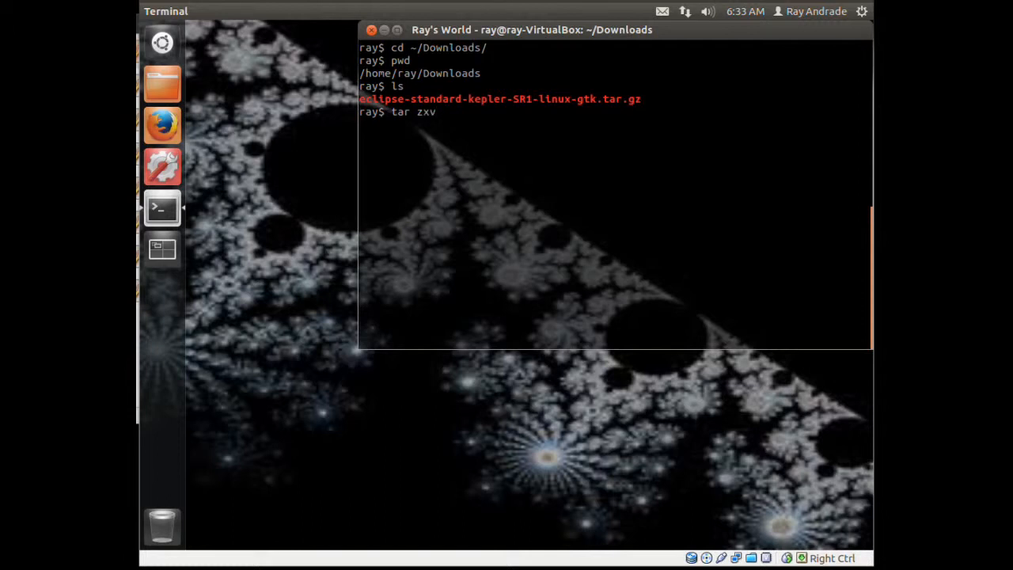
type("f")
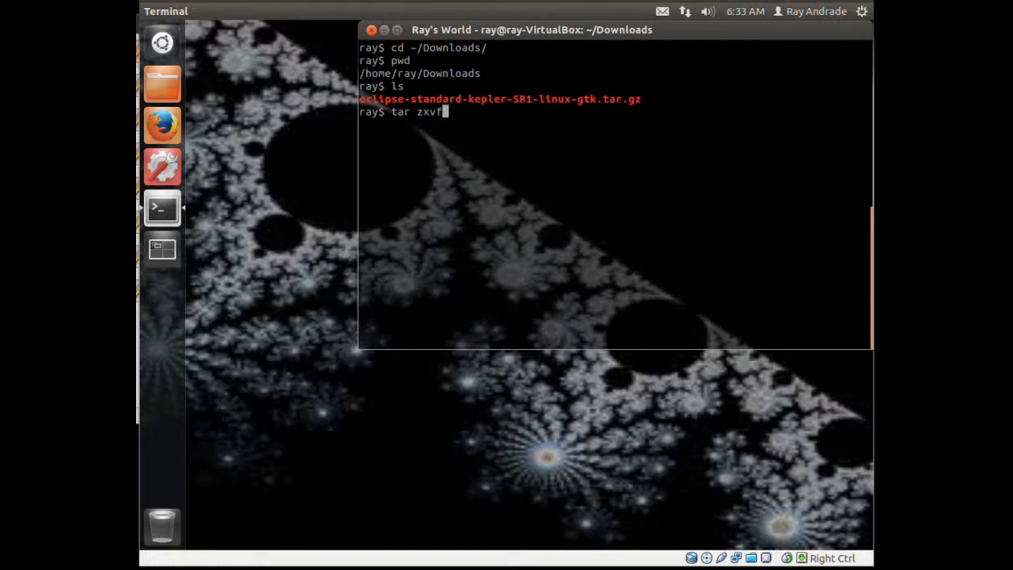
type("e")
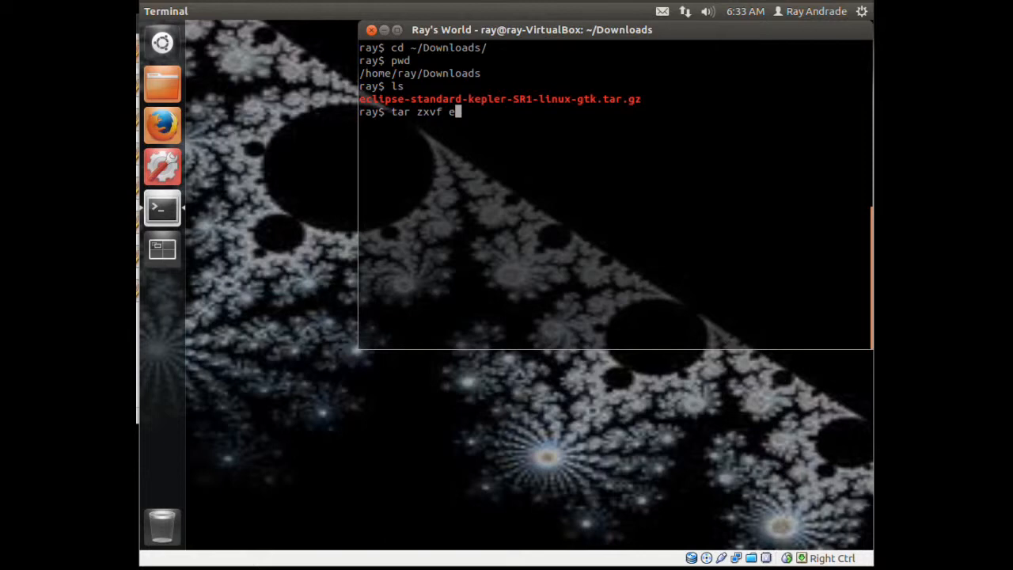
key("Return")
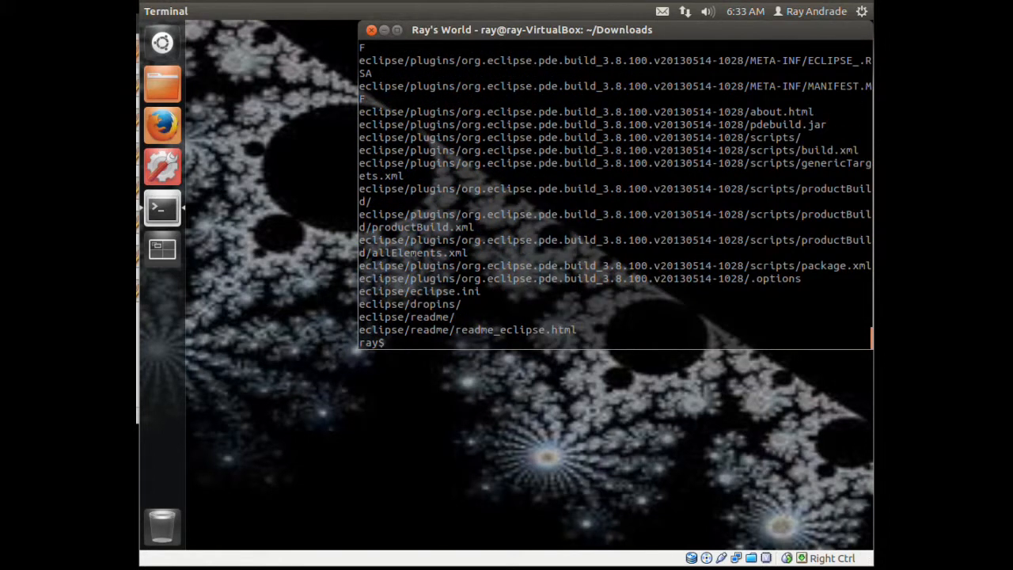
type("clra")
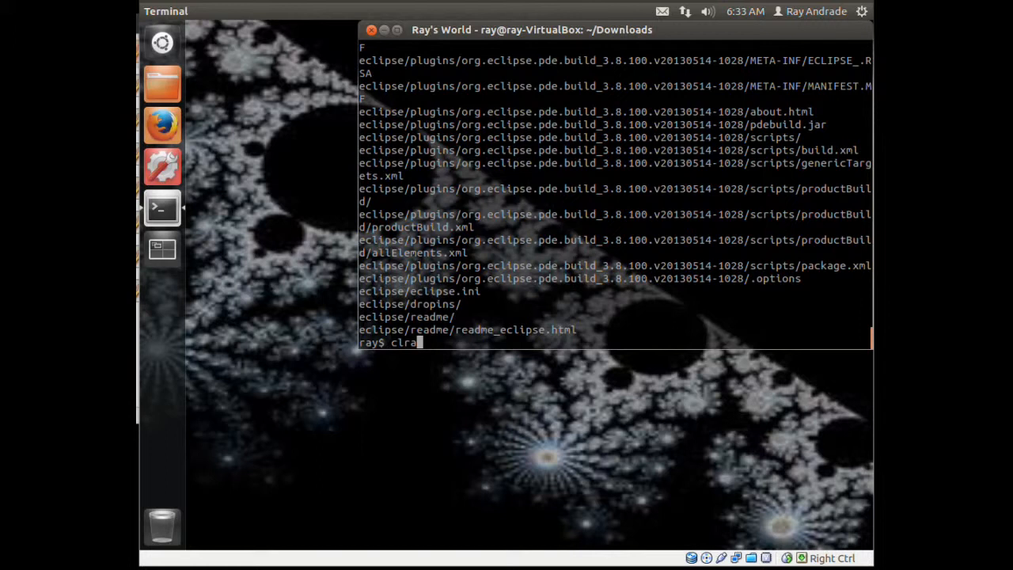
Step: Clear the screen and create the ~/Programs directory with mkdir
key("Return")
type("ls")
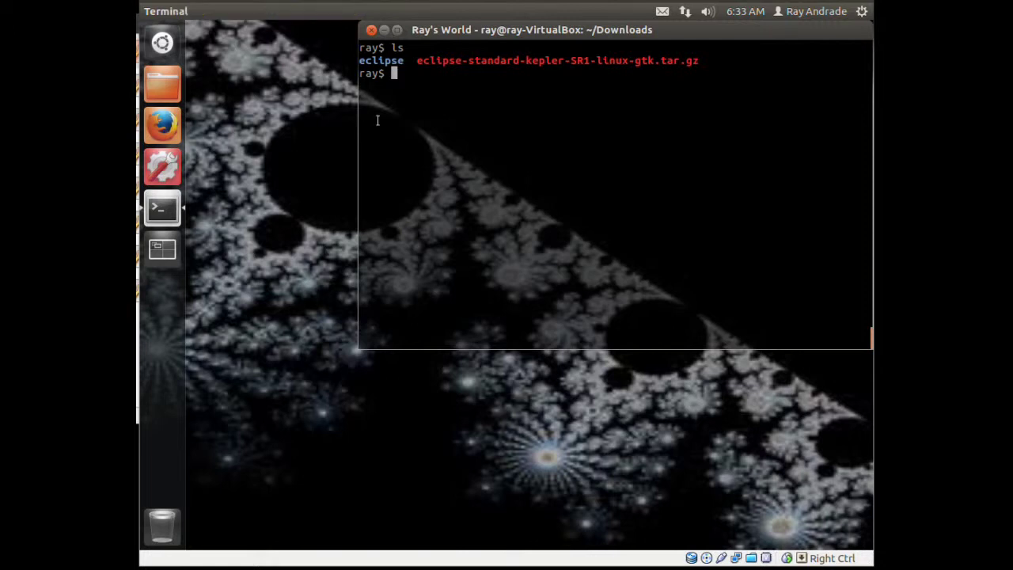
type("mkdir ~/")
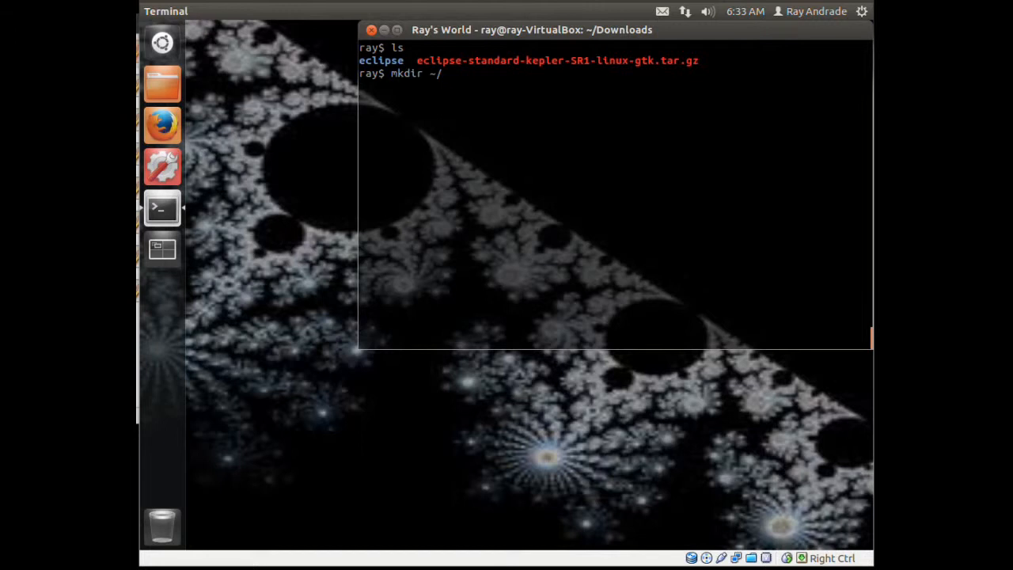
type("Programs")
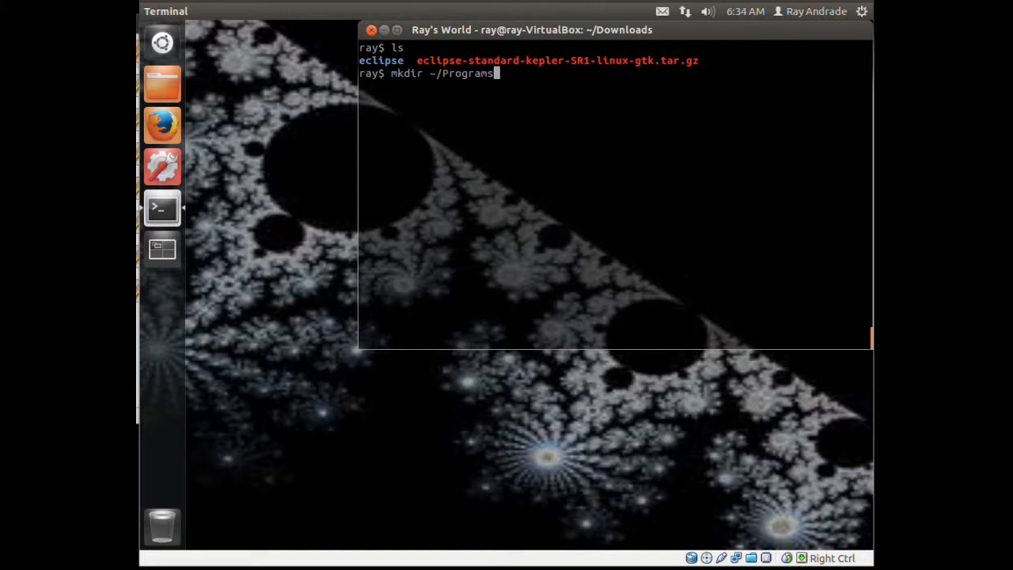
key("Return")
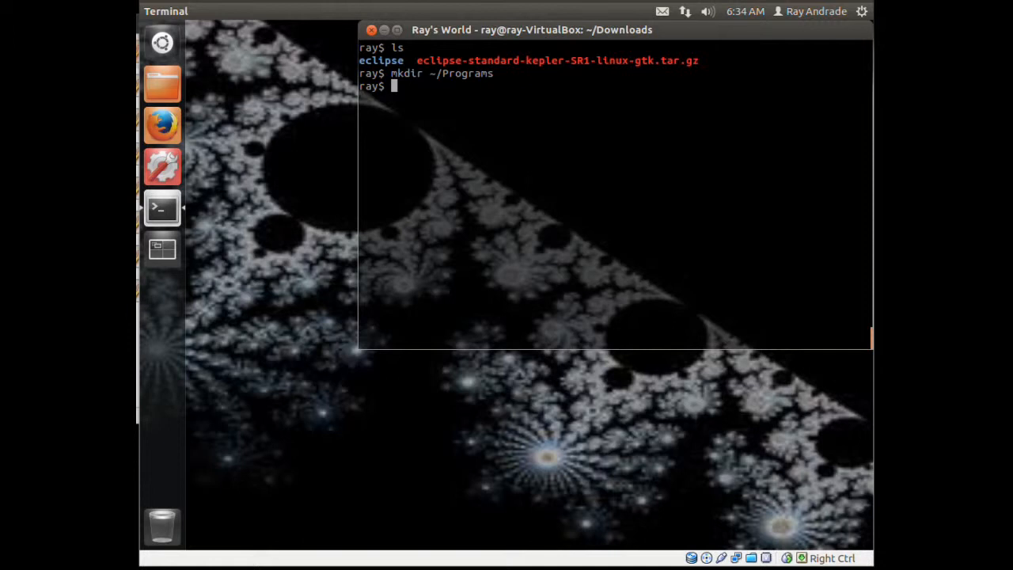
Step: Display apt-get's help text, scroll through it, then clear the screen
type("apt-get")
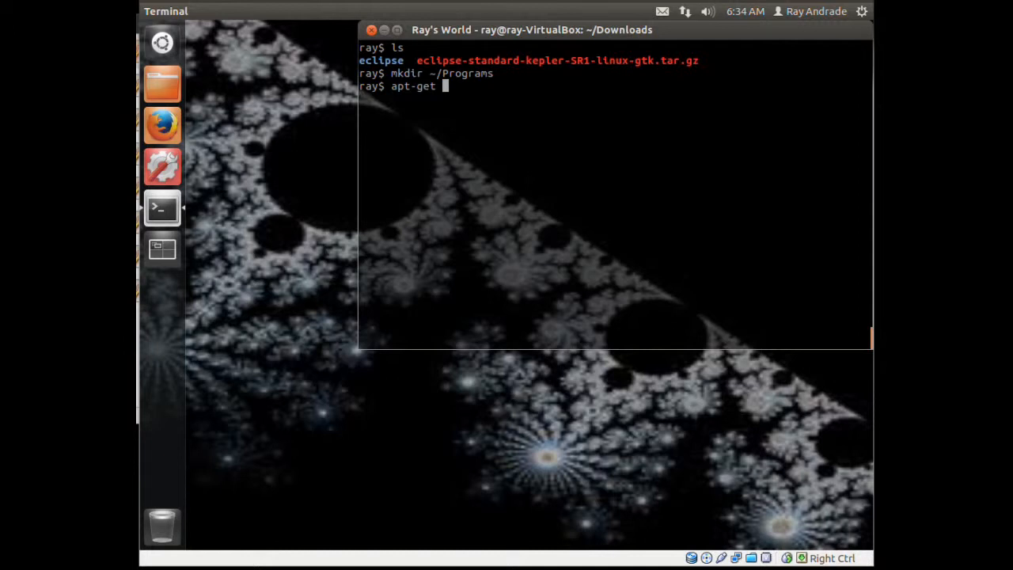
type("help")
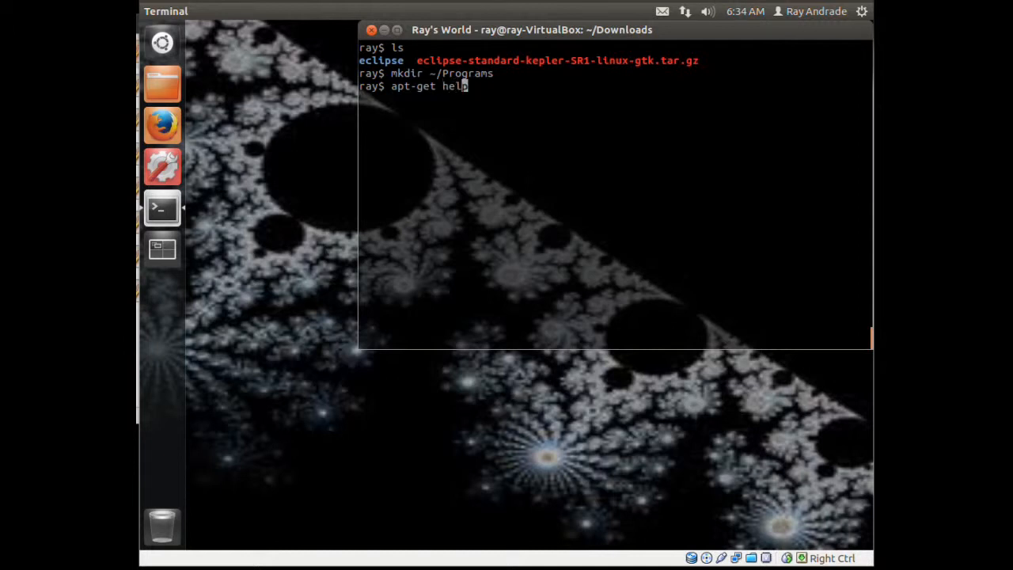
key("Return")
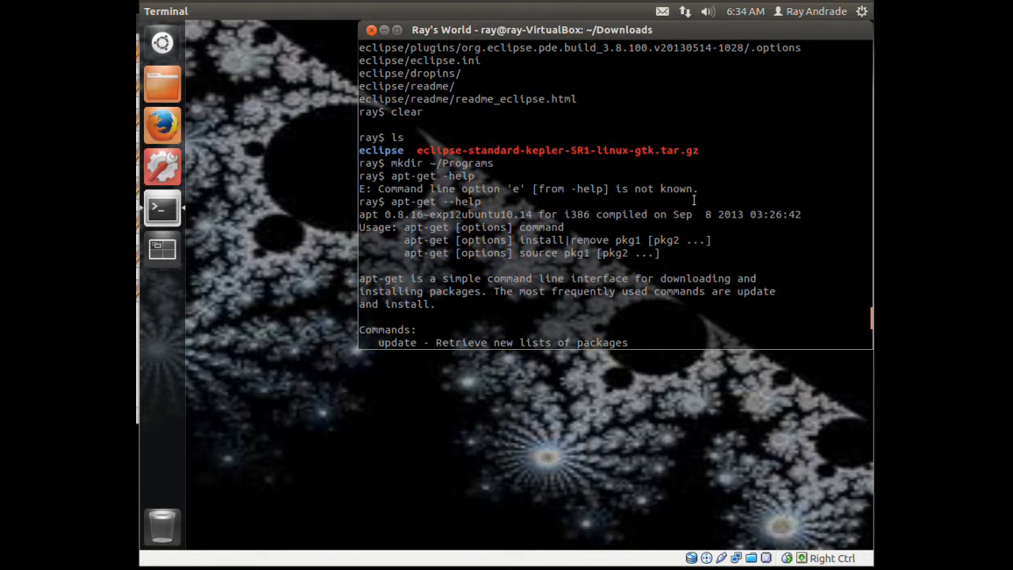
scroll("down", 3)
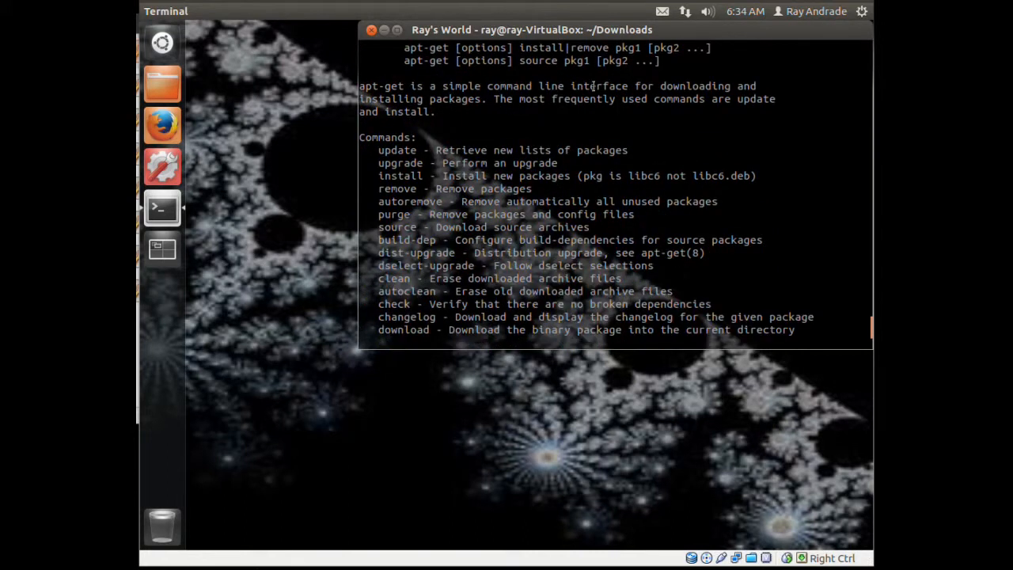
mouse_move(628, 98)
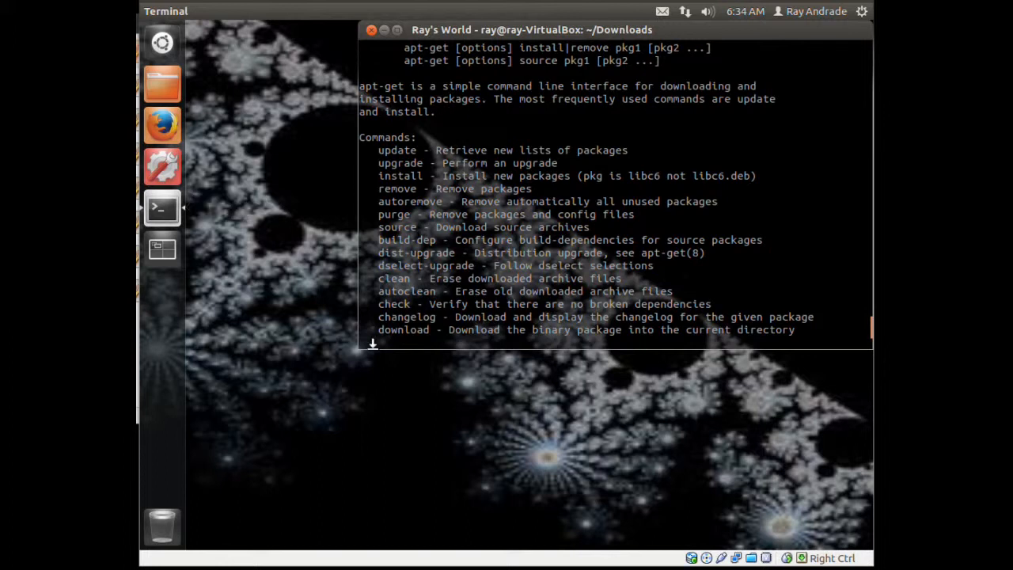
scroll("down", 3)
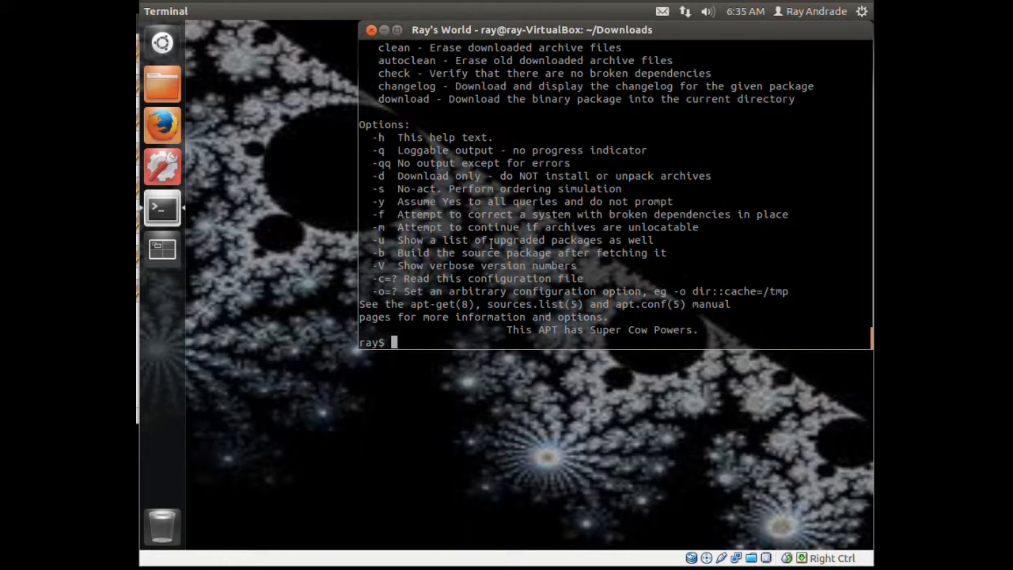
type("cl")
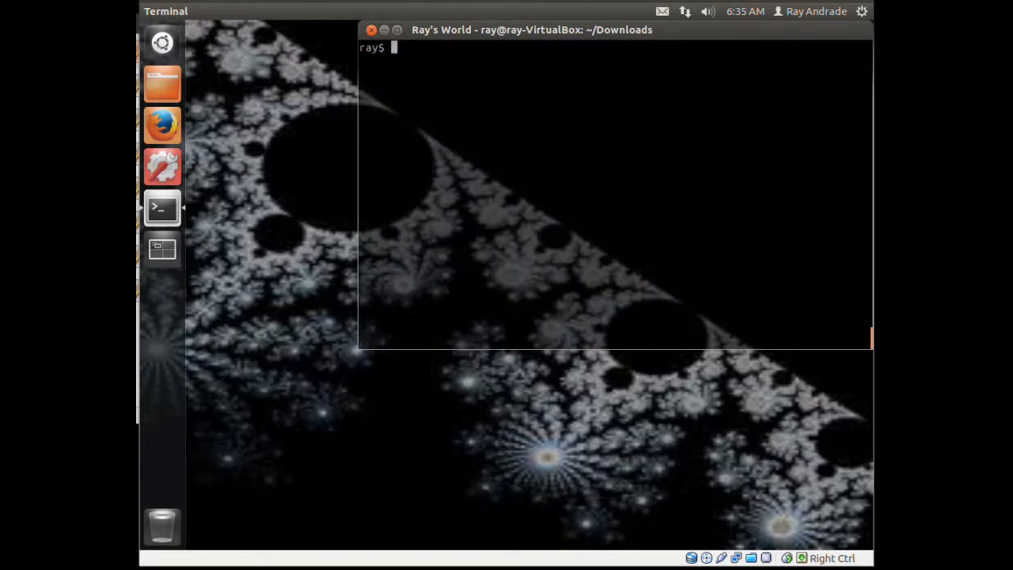
Step: Run sudo apt-get update, supplying the administrator password
type("sudo apt-get")
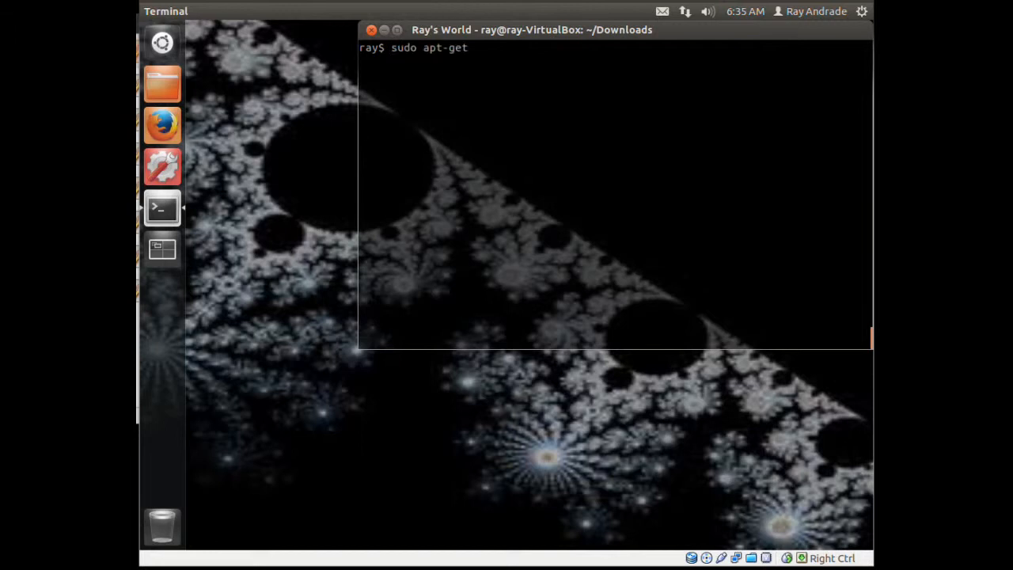
type("upda")
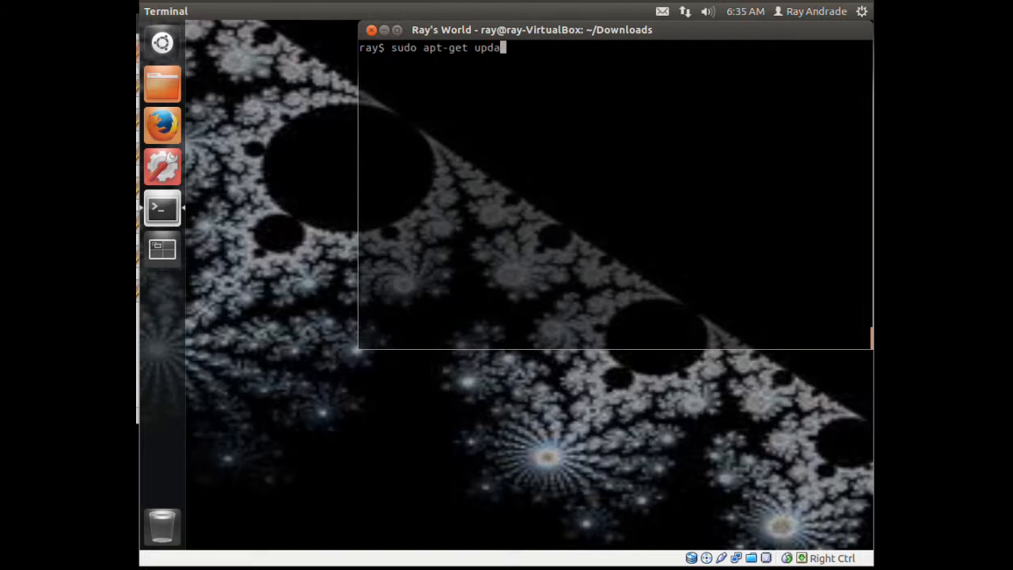
key("Return")
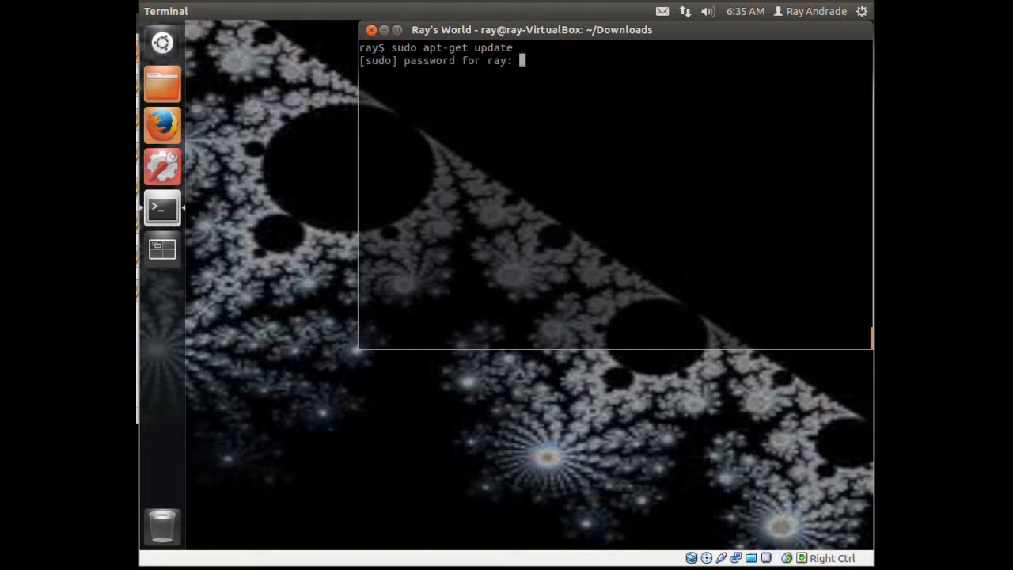
key("Return")
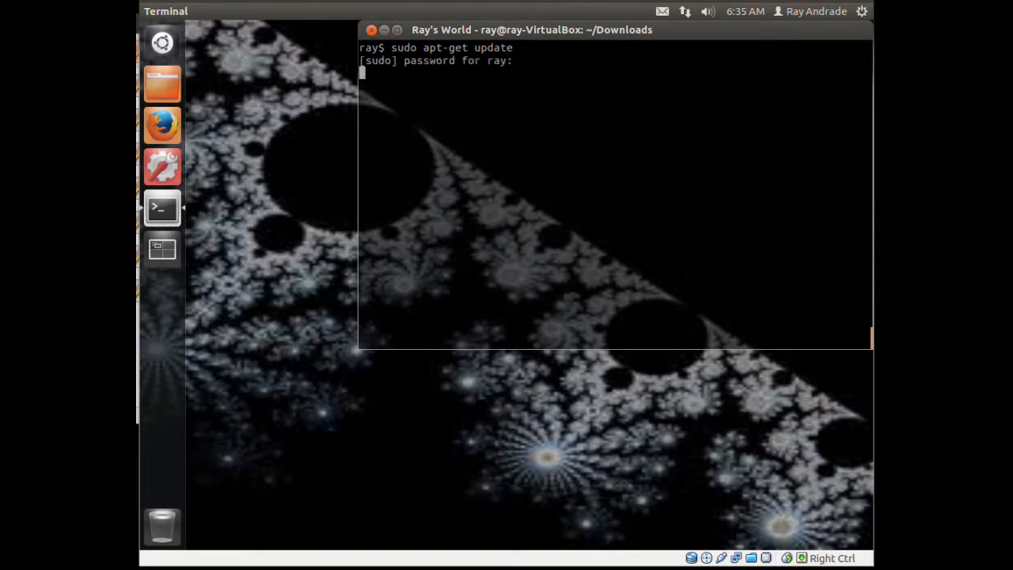
key("Return")
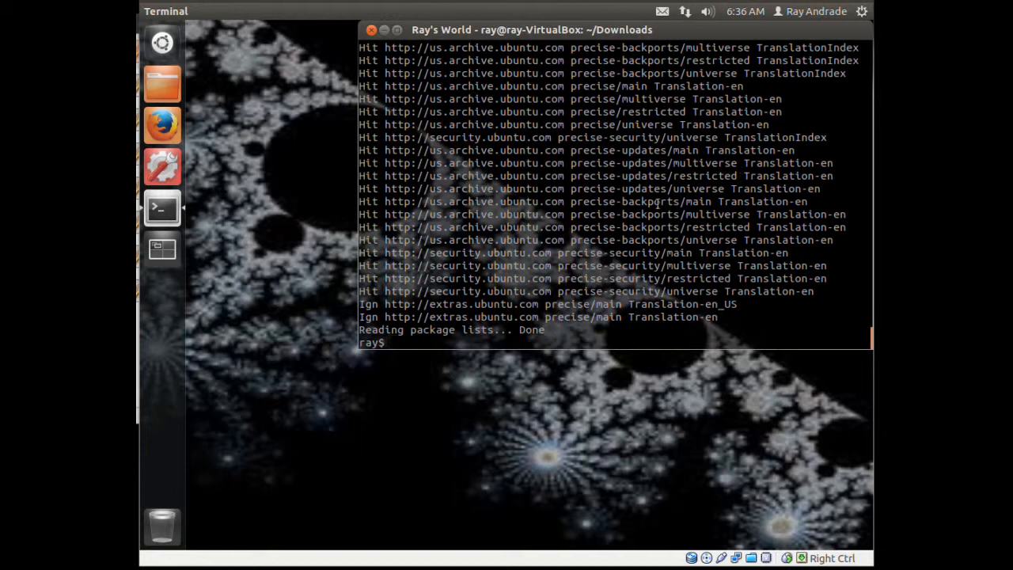
type("c")
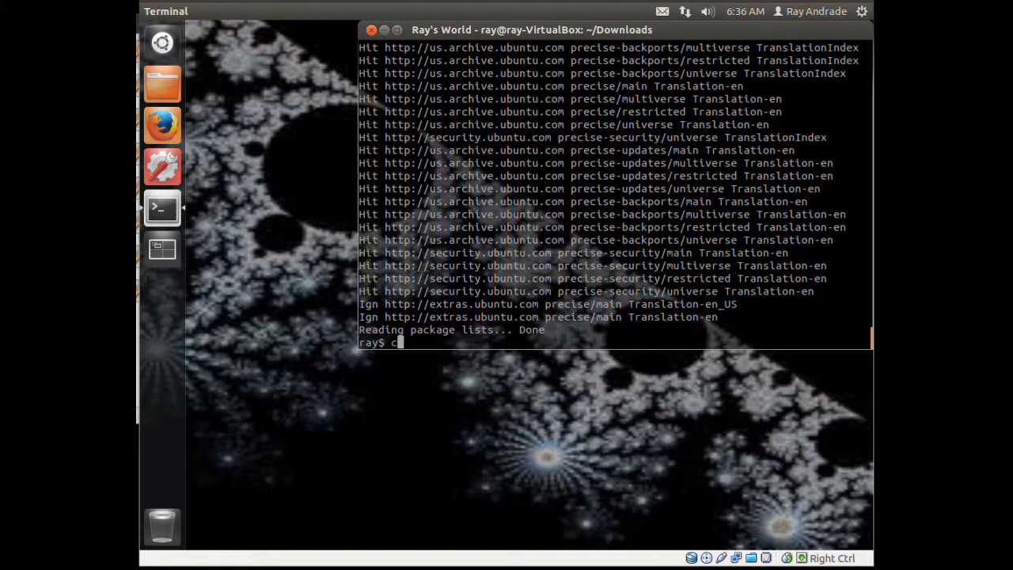
Step: Install synaptic with sudo apt-get install, answering Y, and clear the terminal
key("Return")
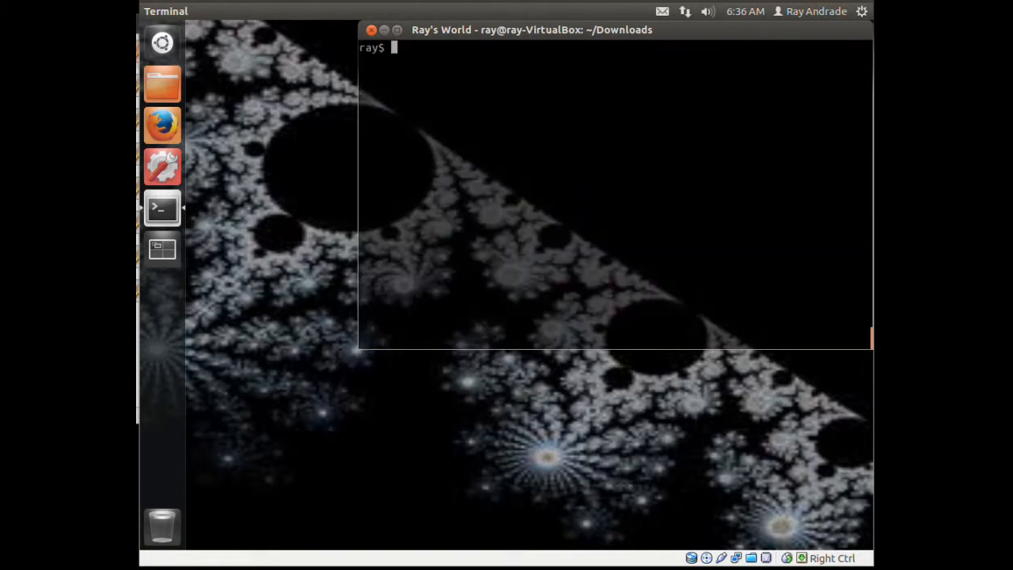
type("sudo apt-get upd")
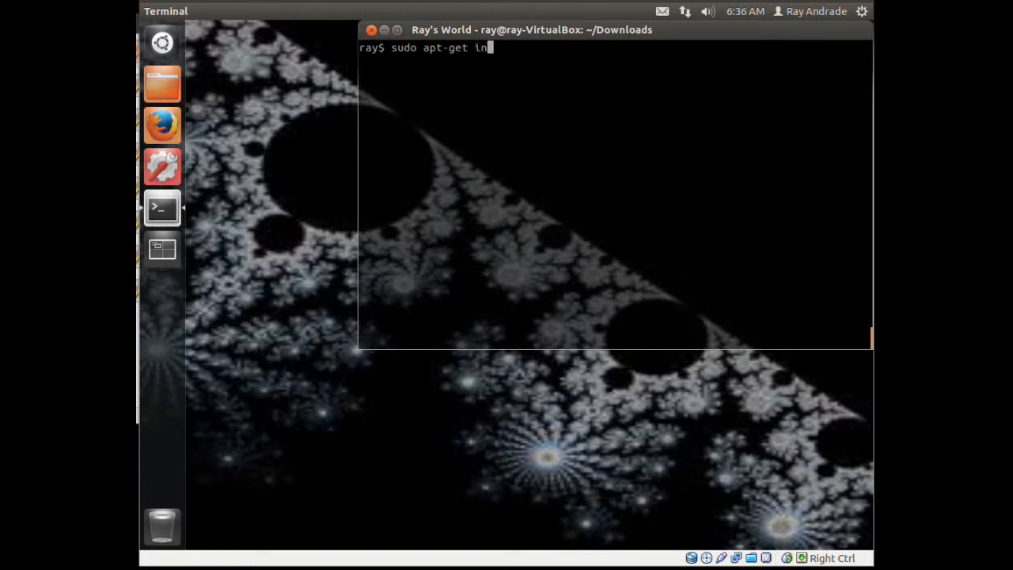
type("staq")
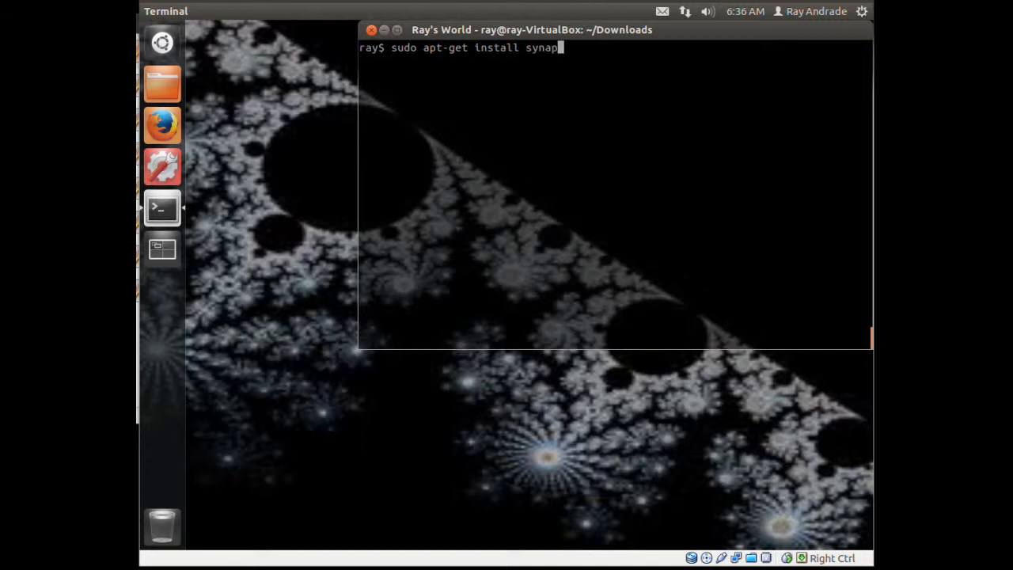
type("tic")
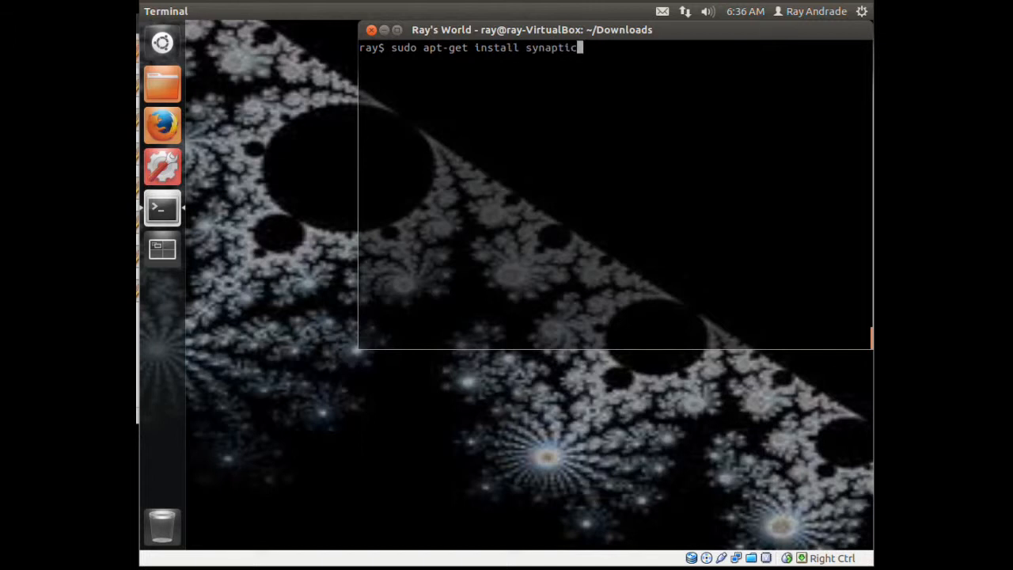
key("Return")
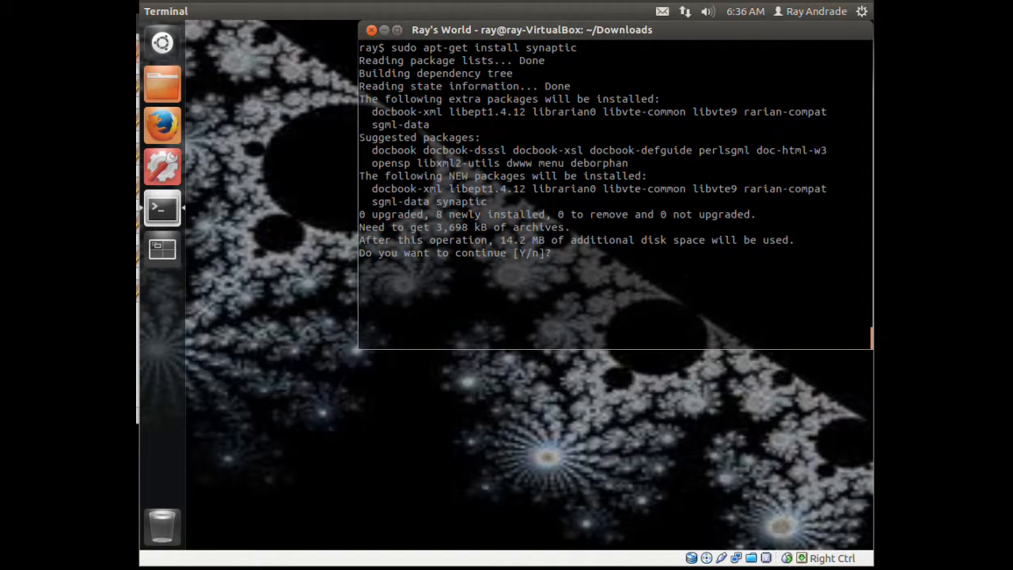
type("Y")
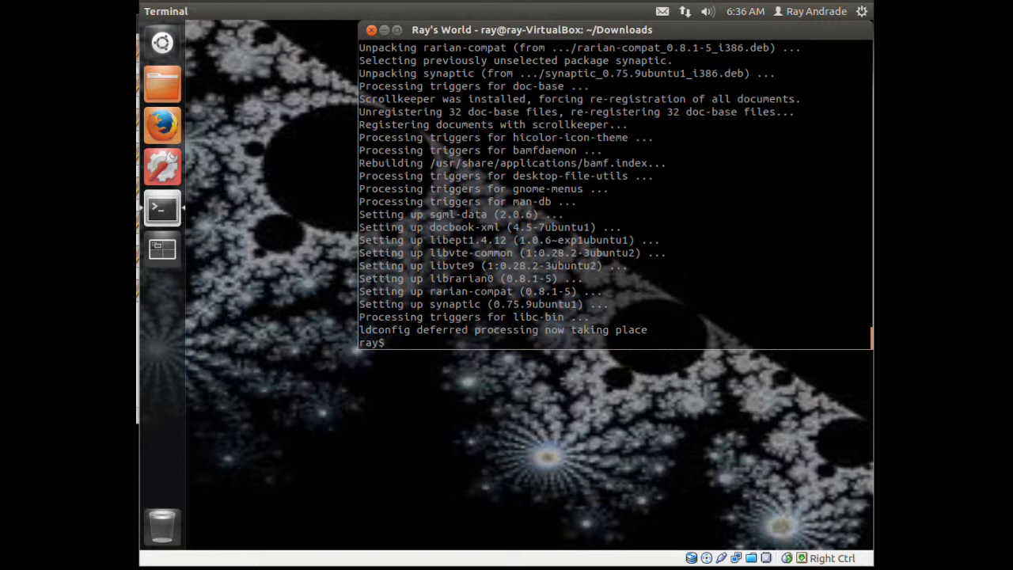
type("clea")
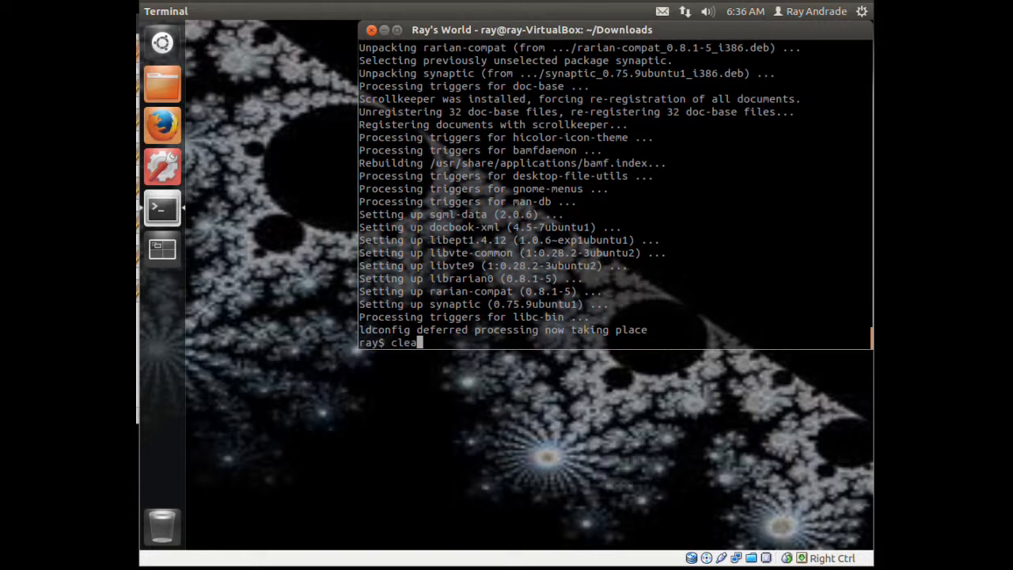
key("Return")
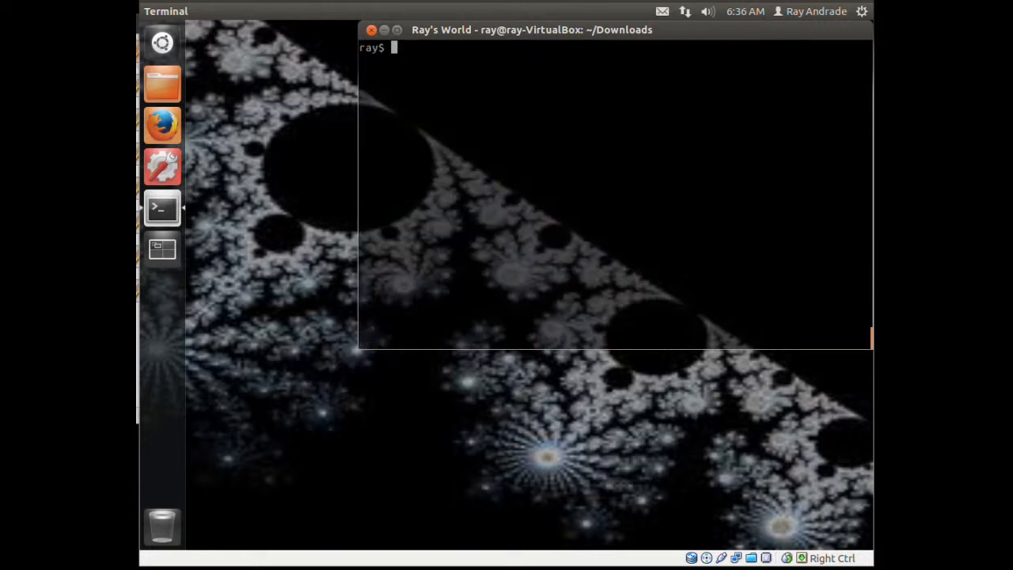
mouse_move(162, 83)
type("s")
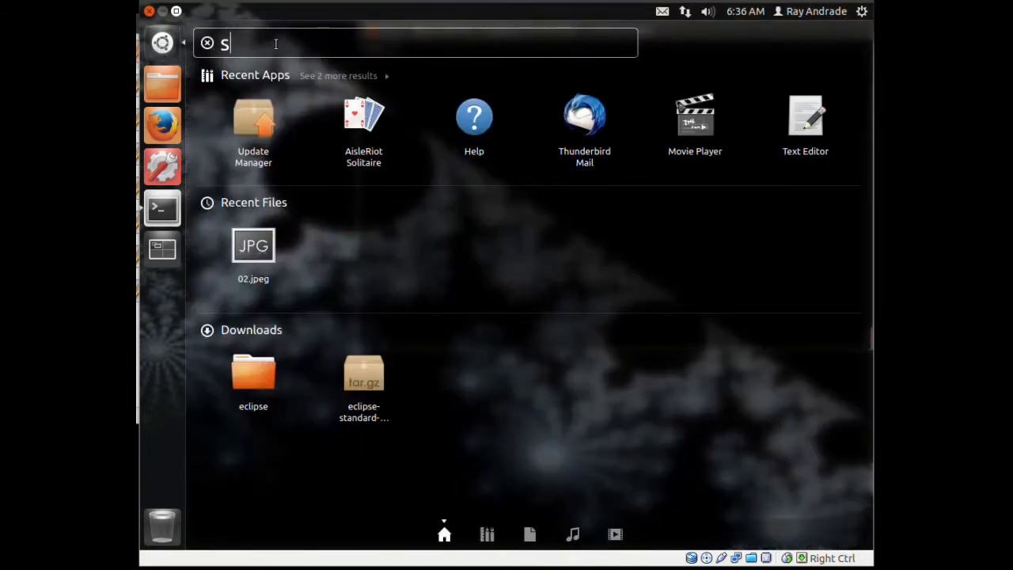
Step: Launch Synaptic from the Dash, authenticate, and close the Quick Introduction
type("yn")
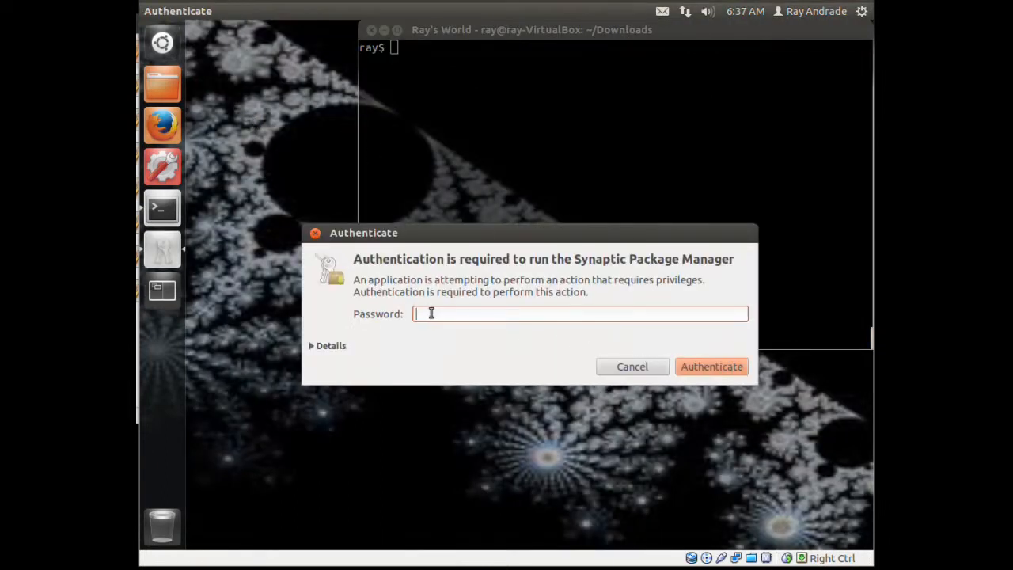
left_click(631, 366)
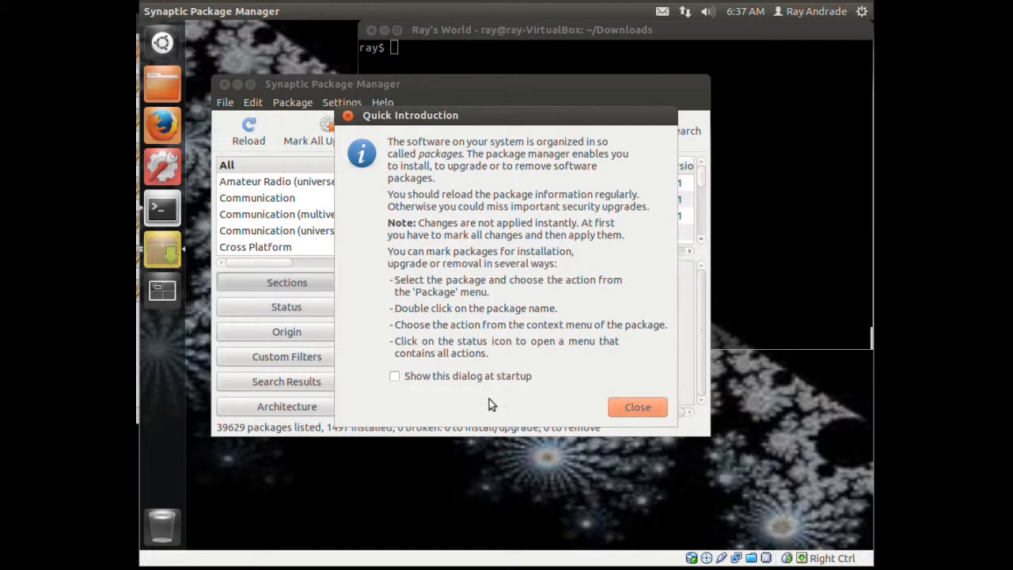
mouse_move(638, 407)
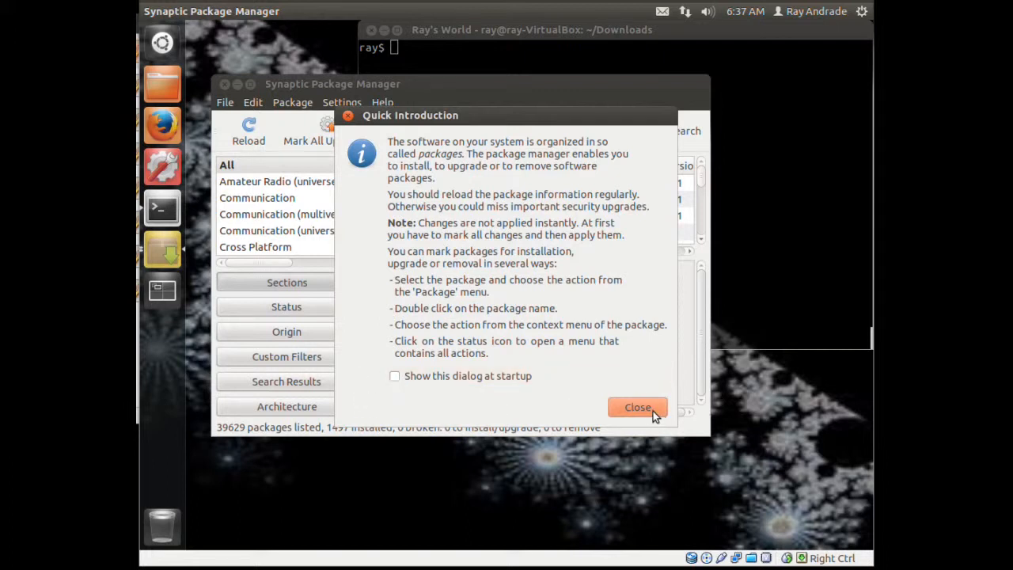
left_click(638, 407)
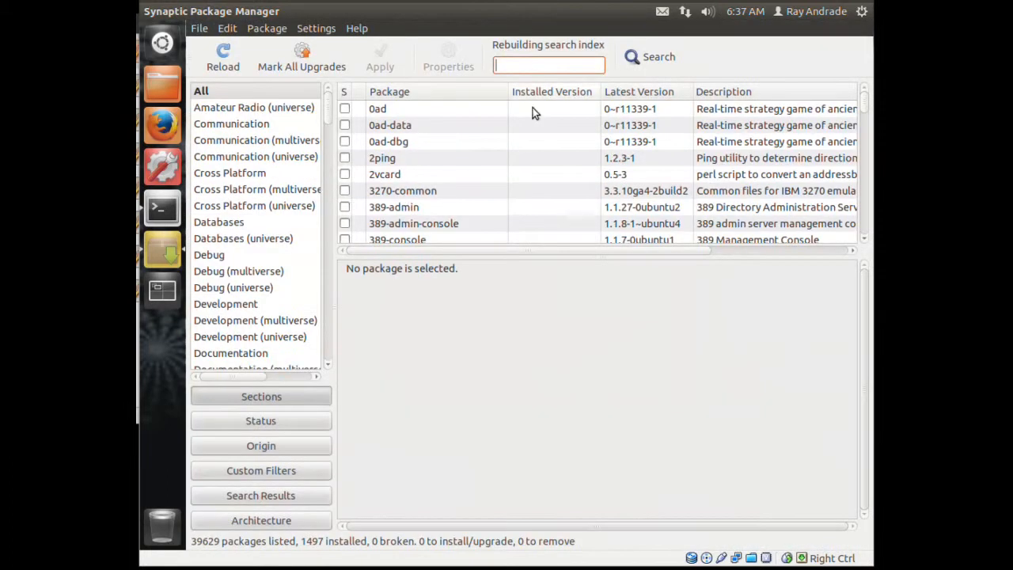
mouse_move(475, 121)
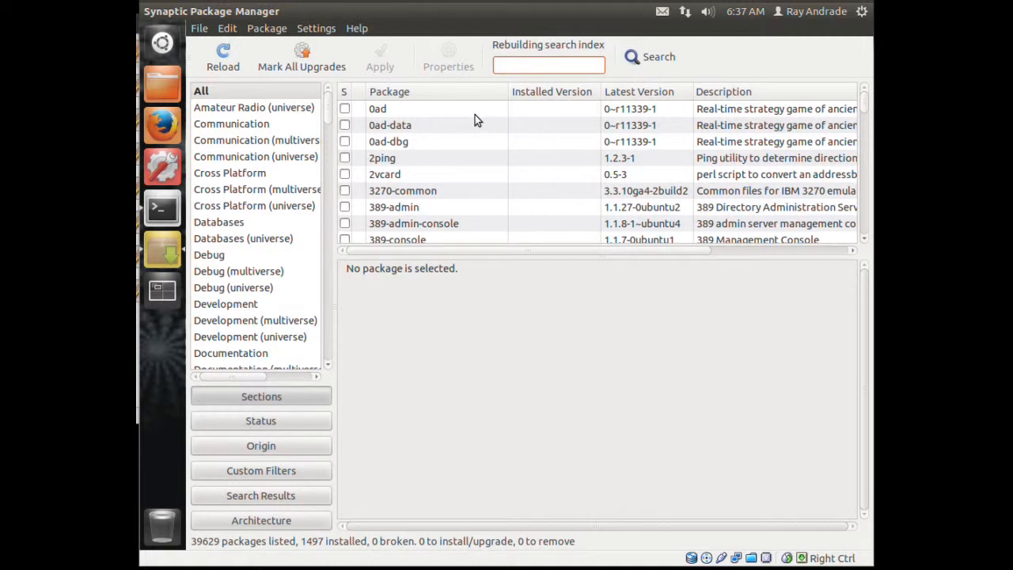
type("ecli")
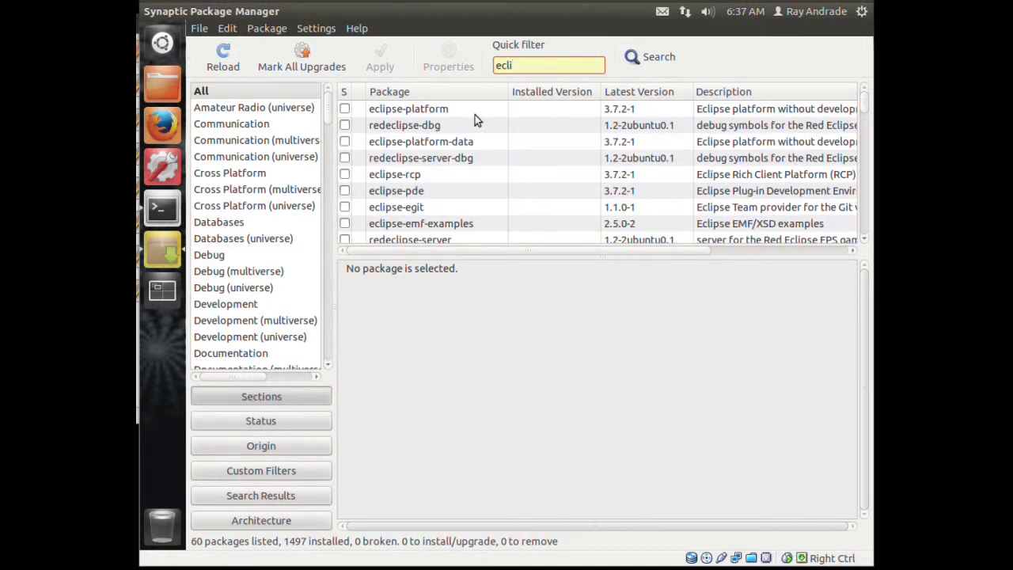
left_click(407, 108)
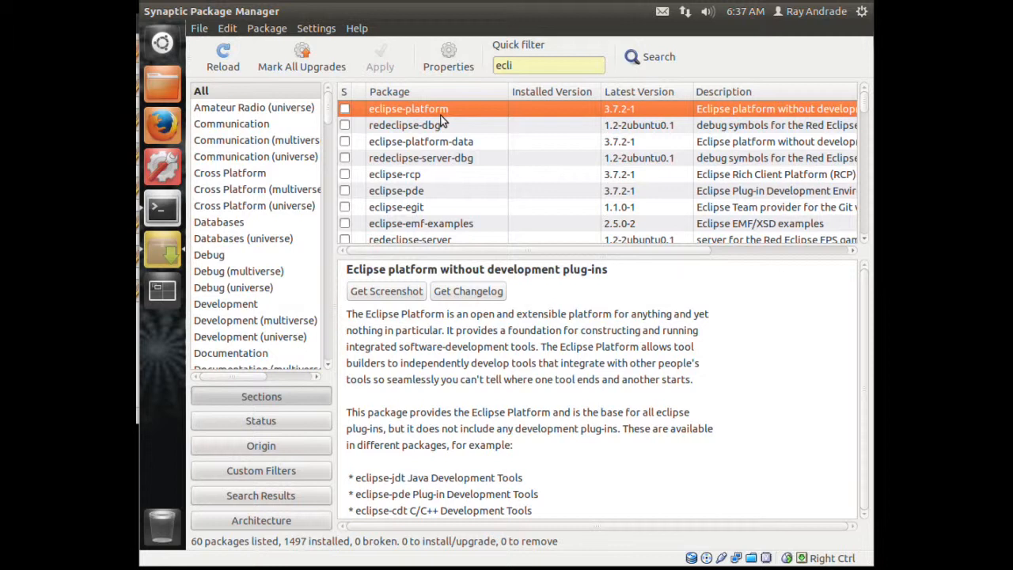
mouse_move(552, 82)
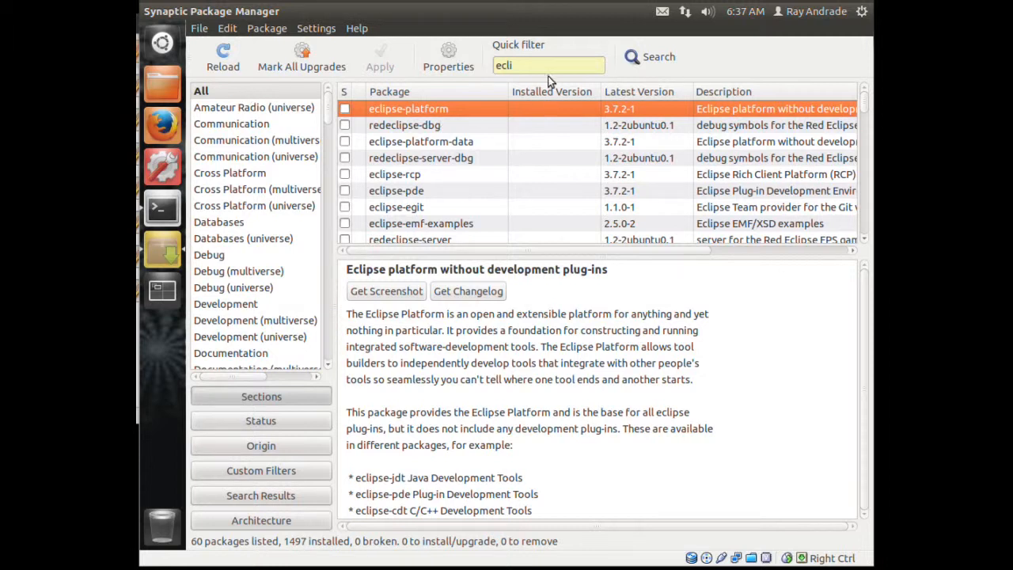
left_click(548, 65)
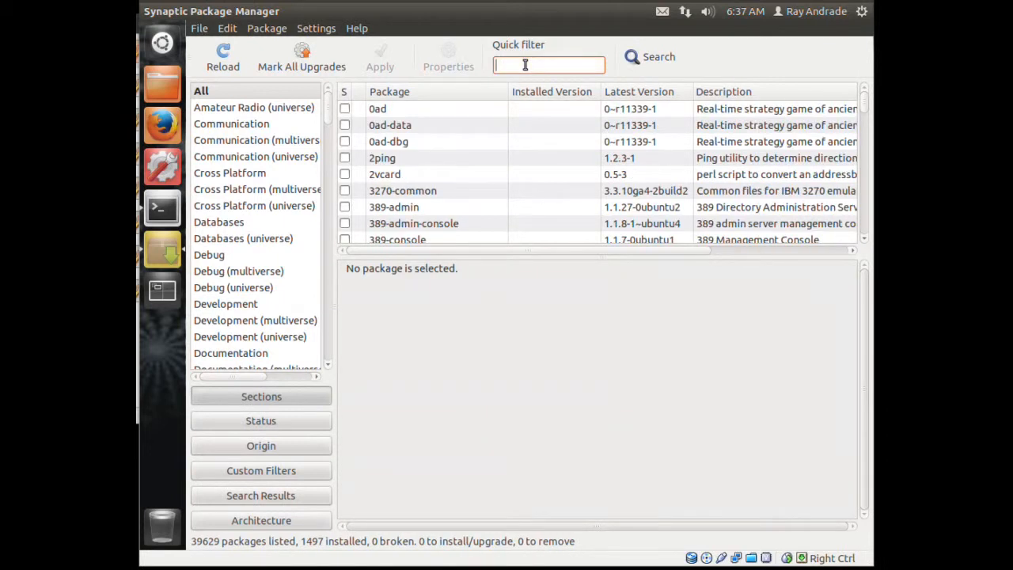
Step: Filter Synaptic's package list for java
type("ja")
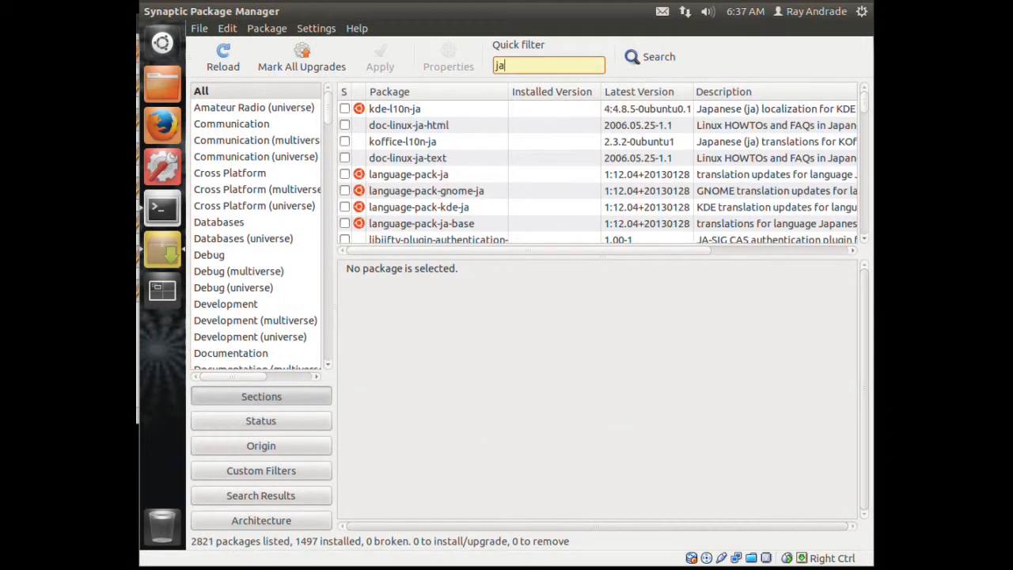
type("v")
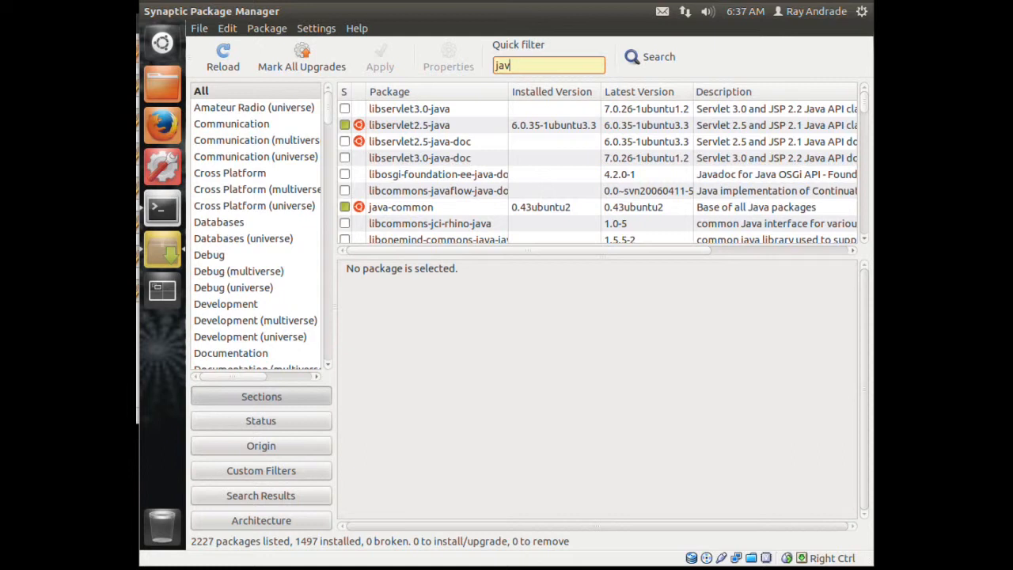
type("z")
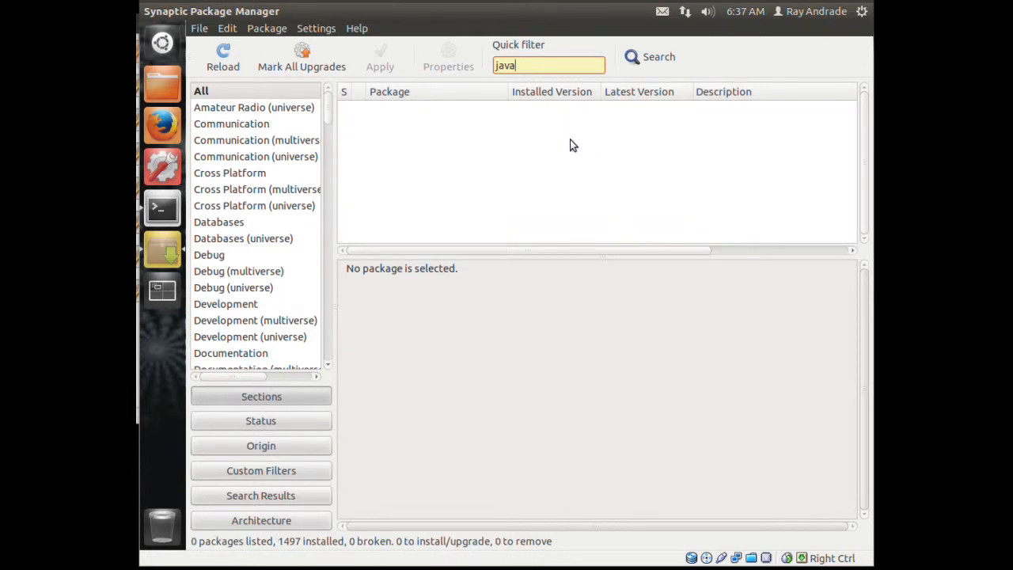
key("Return")
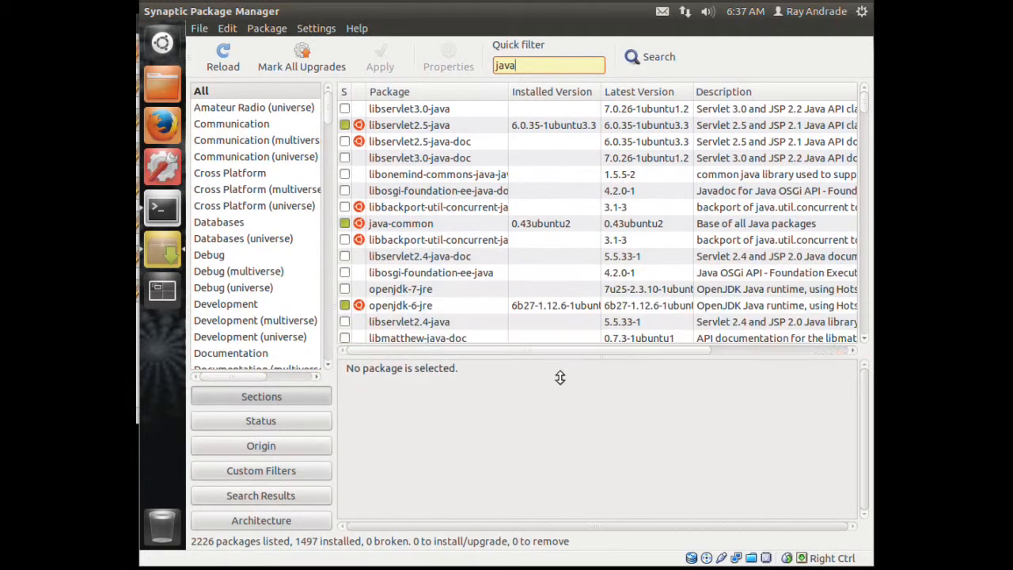
Step: Mark openjdk-7-jre and its dependencies for installation (10 packages, 67.4 MB)
scroll("down", 3)
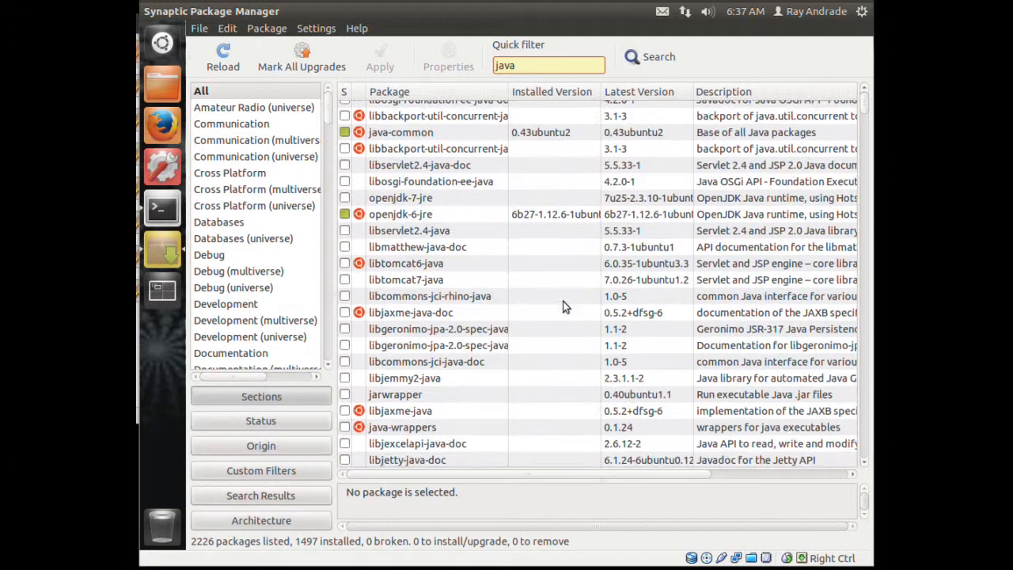
scroll("up", 3)
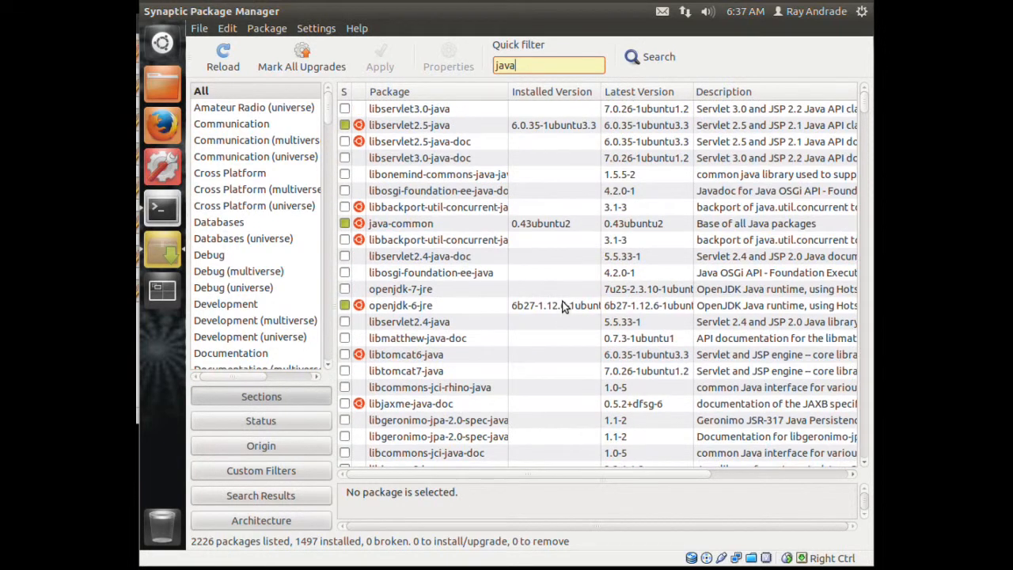
scroll("down", 3)
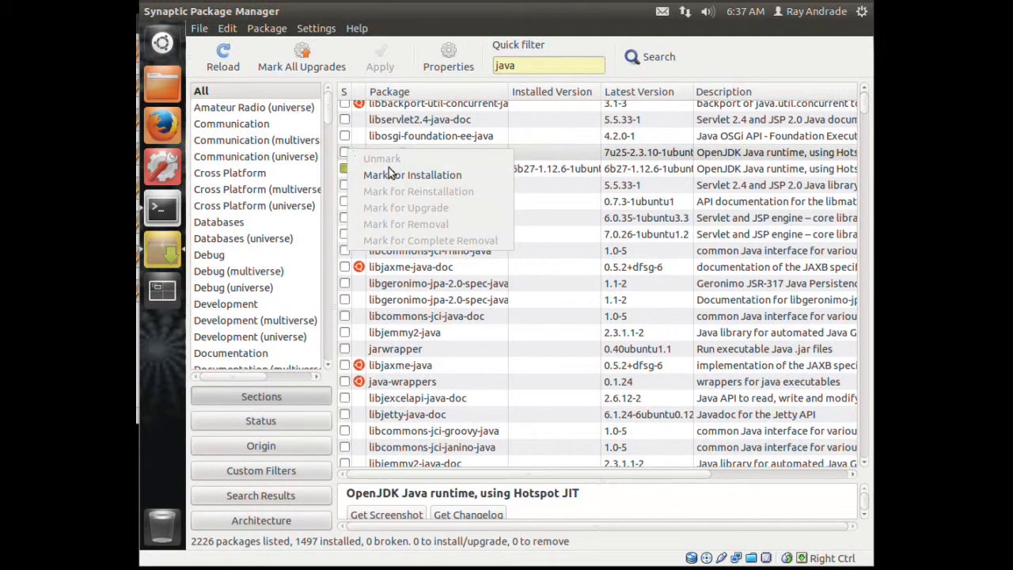
left_click(412, 175)
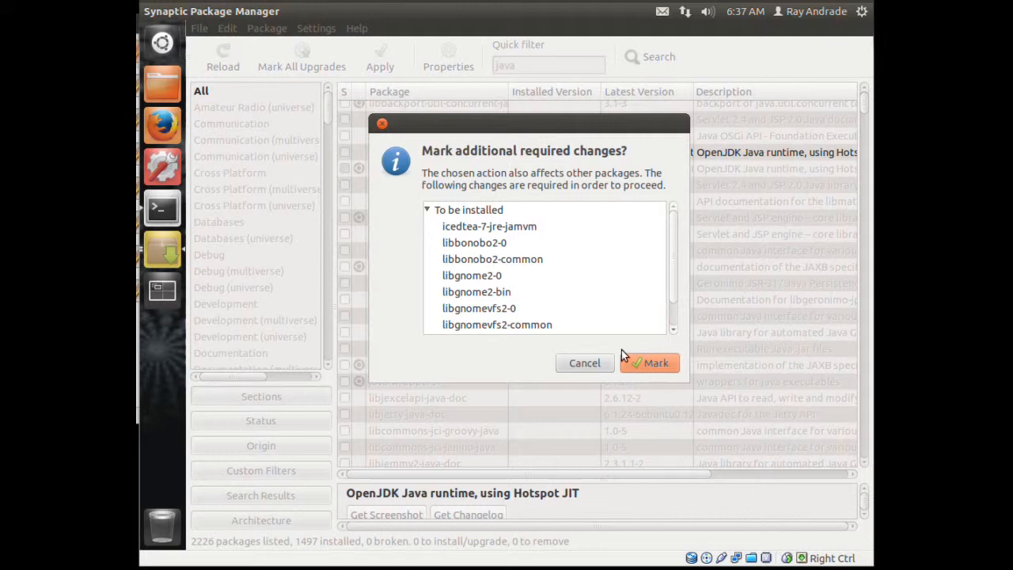
left_click(649, 363)
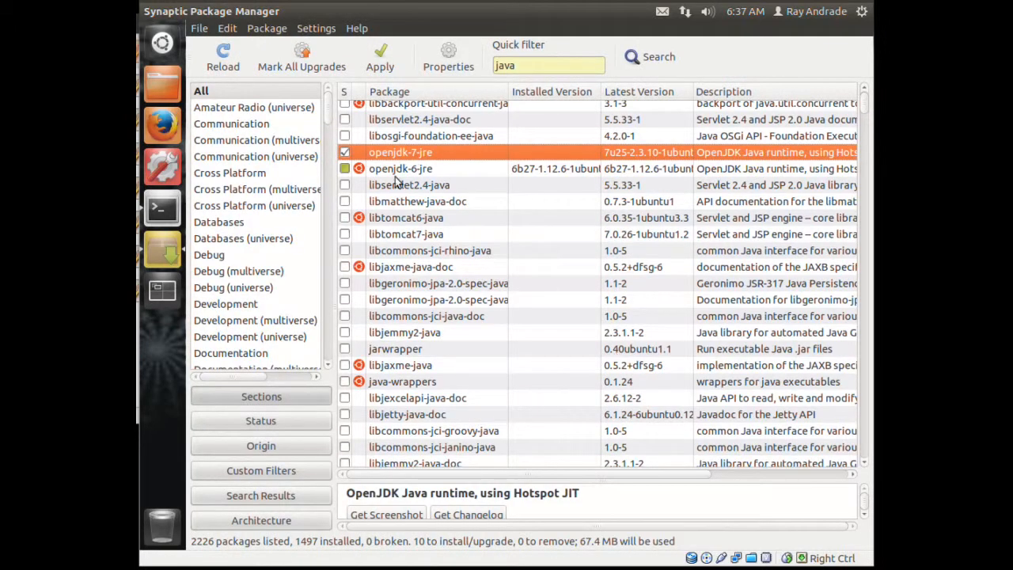
scroll("up", 3)
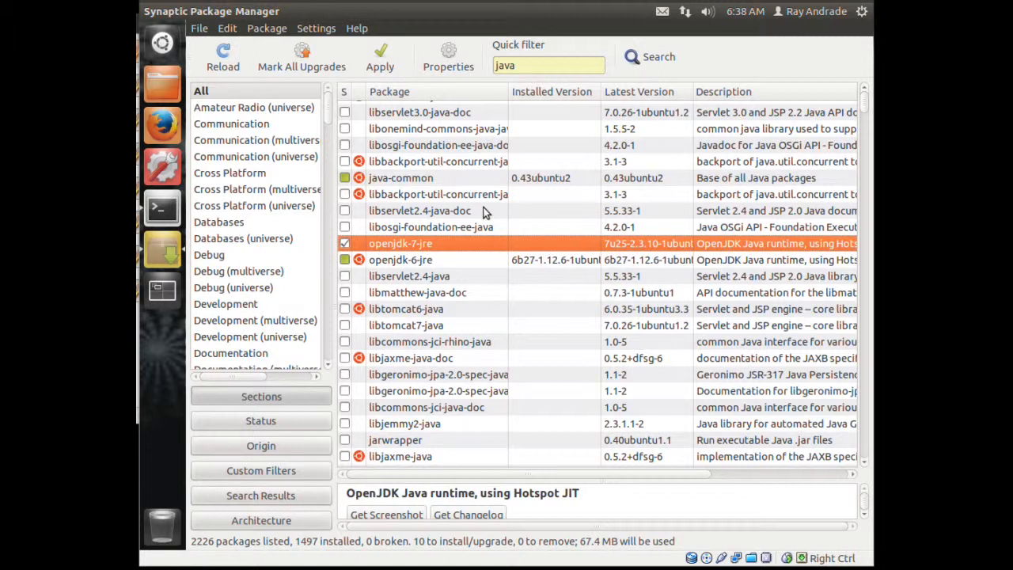
scroll("down", 3)
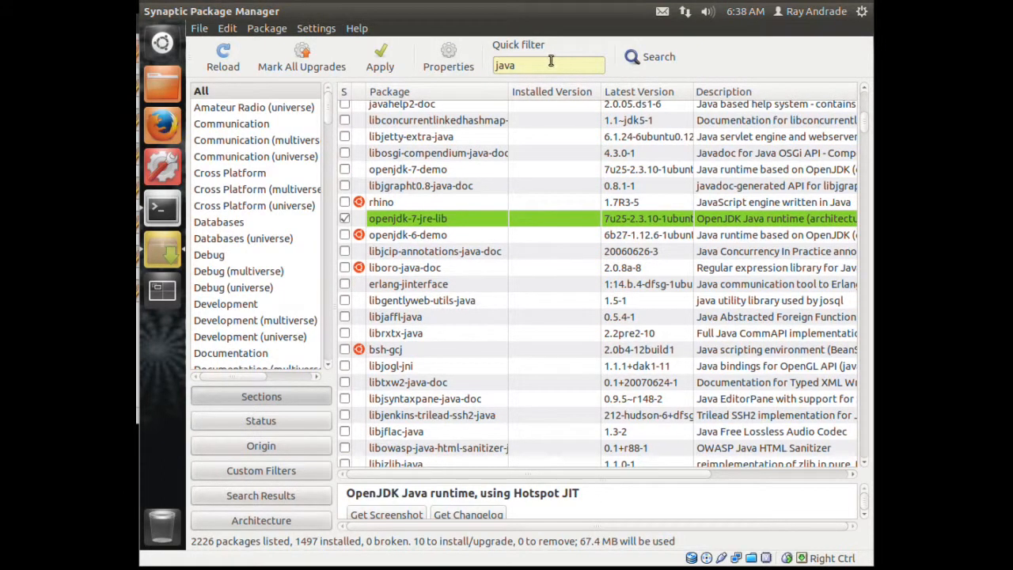
Step: Extend the Quick filter to 'java jre' to show the marked openjdk-7 packages
type("j")
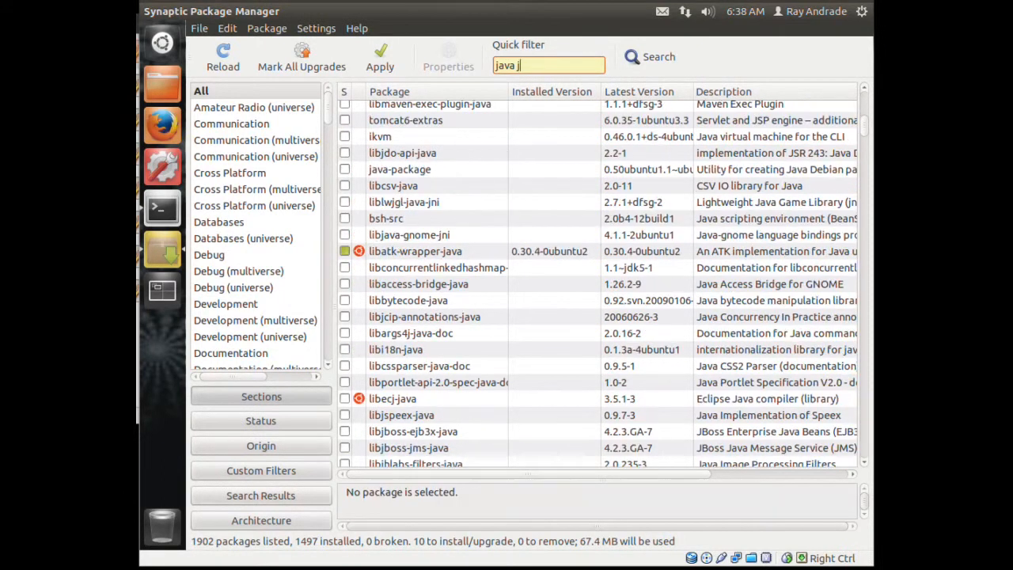
type("re")
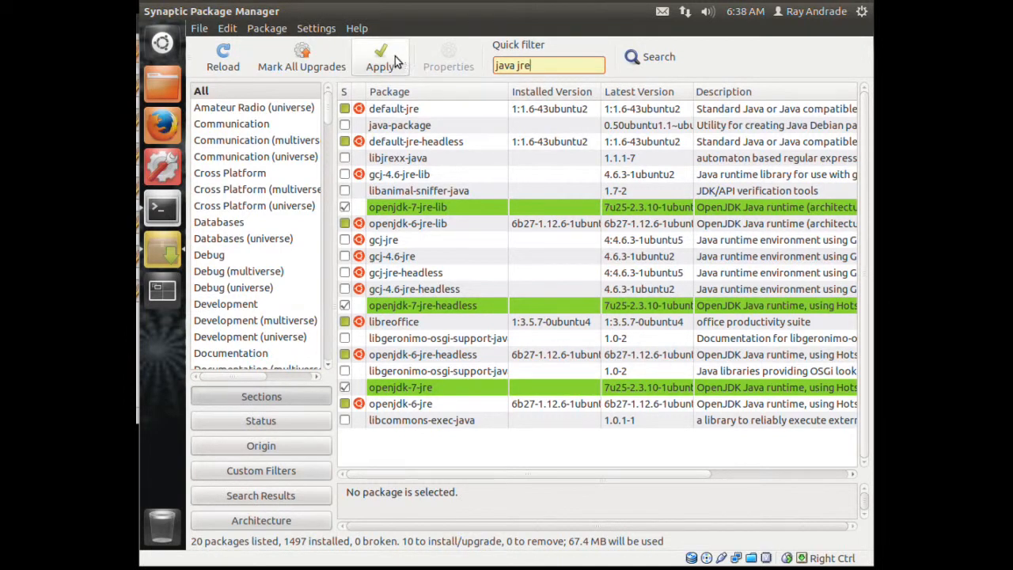
mouse_move(576, 206)
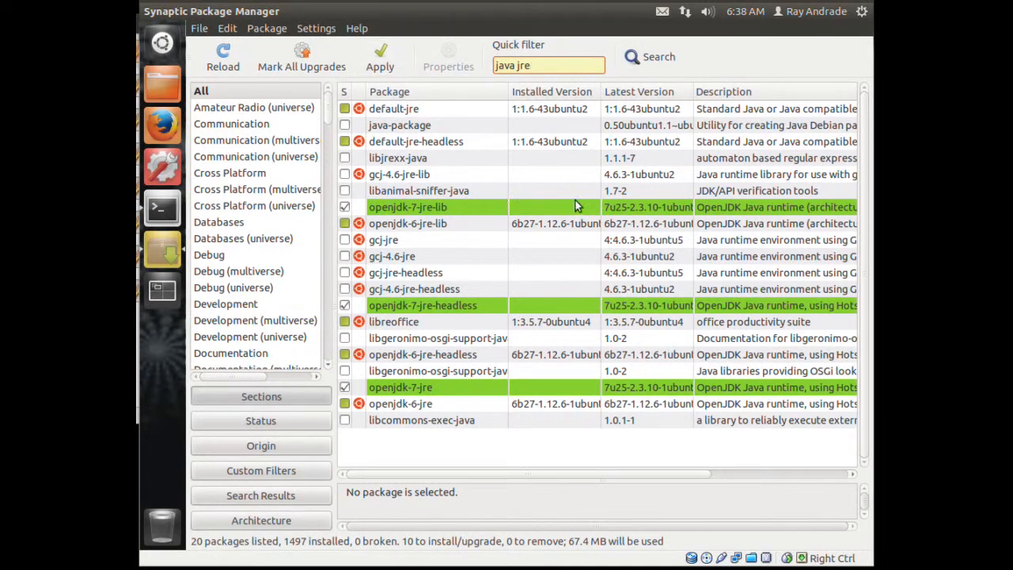
mouse_move(384, 154)
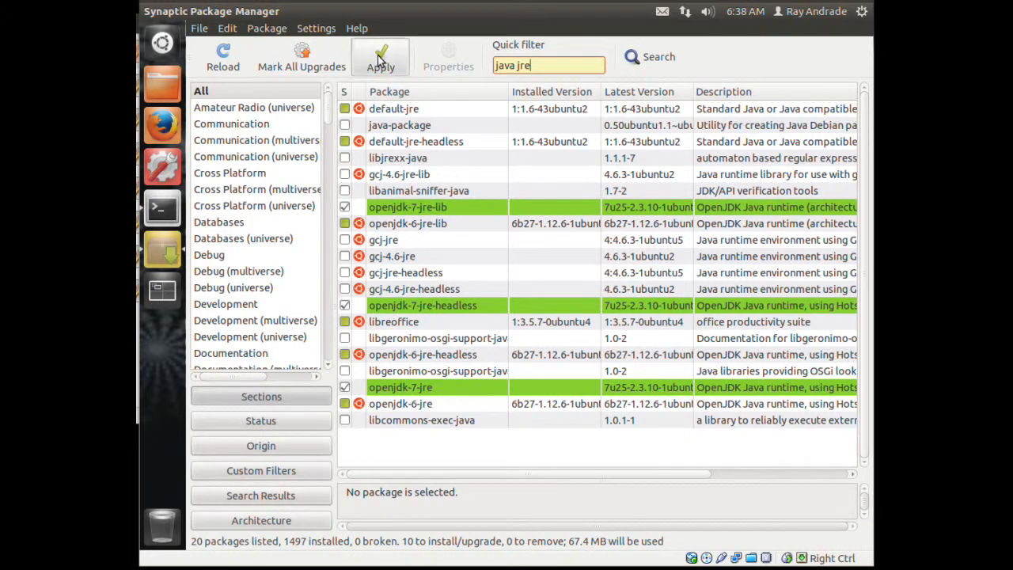
Step: Install the ten marked openjdk-7 Java packages, then quit Synaptic Package Manager
left_click(380, 57)
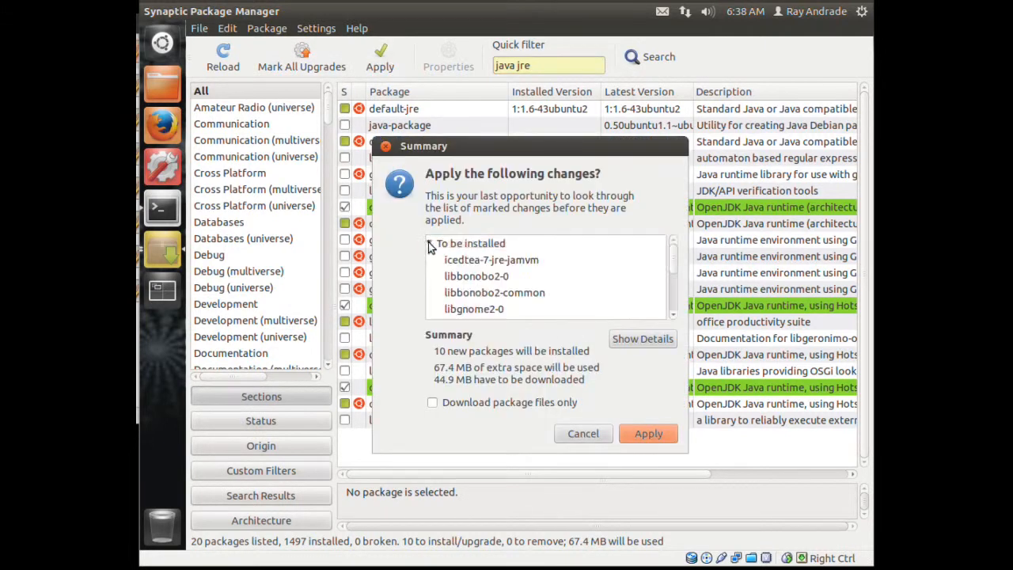
scroll("down", 3)
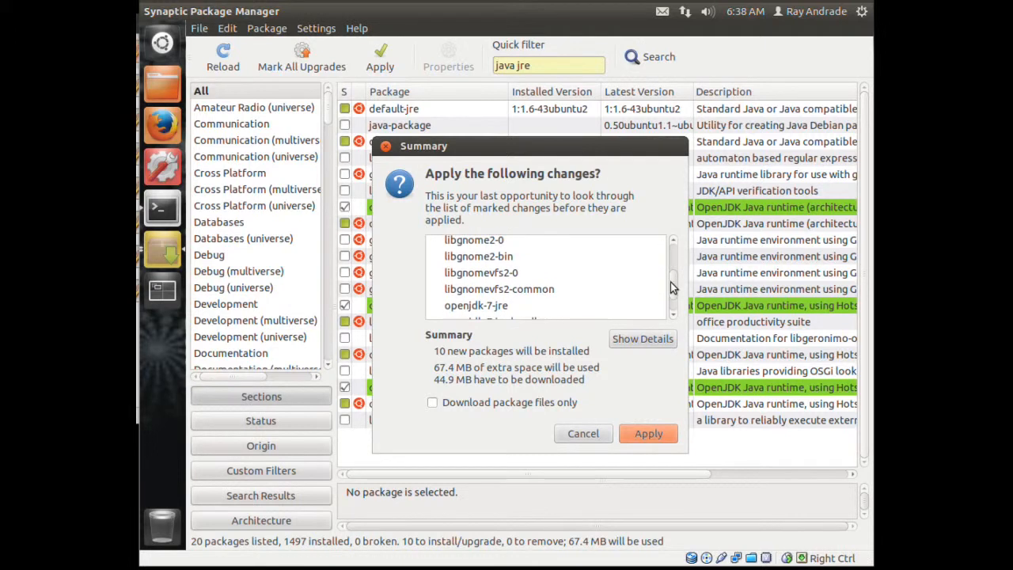
left_click(583, 433)
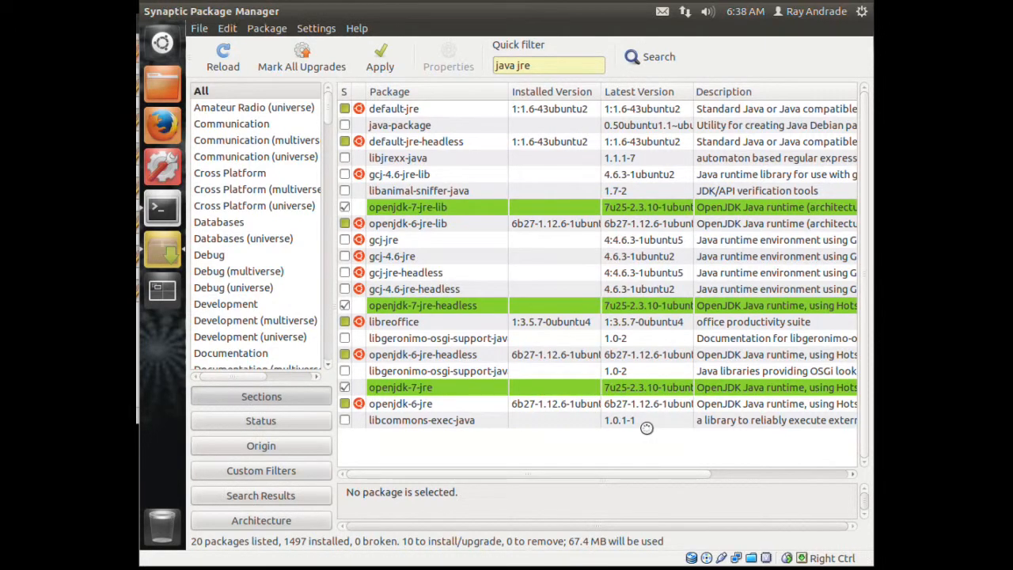
left_click(380, 57)
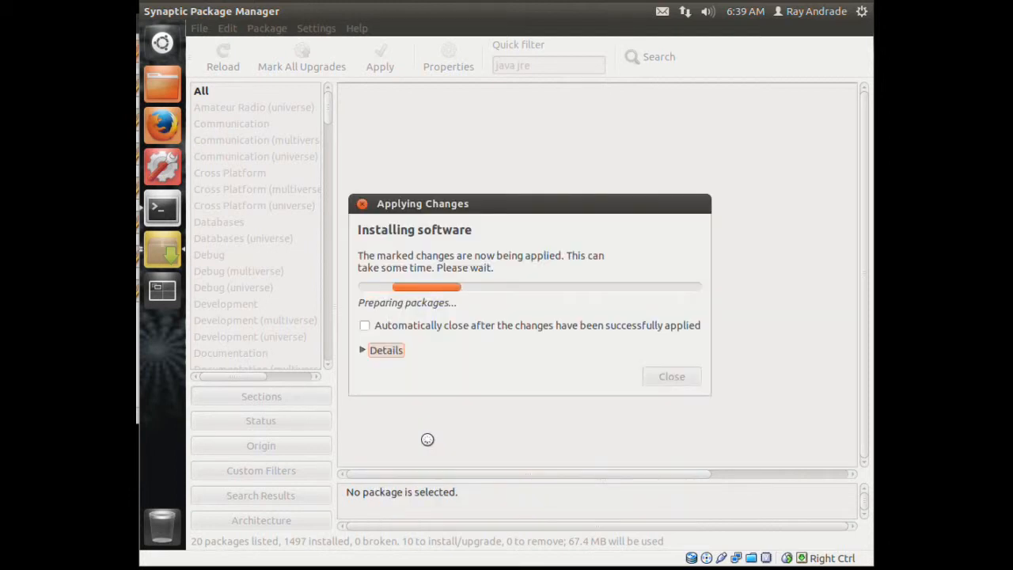
left_click(386, 350)
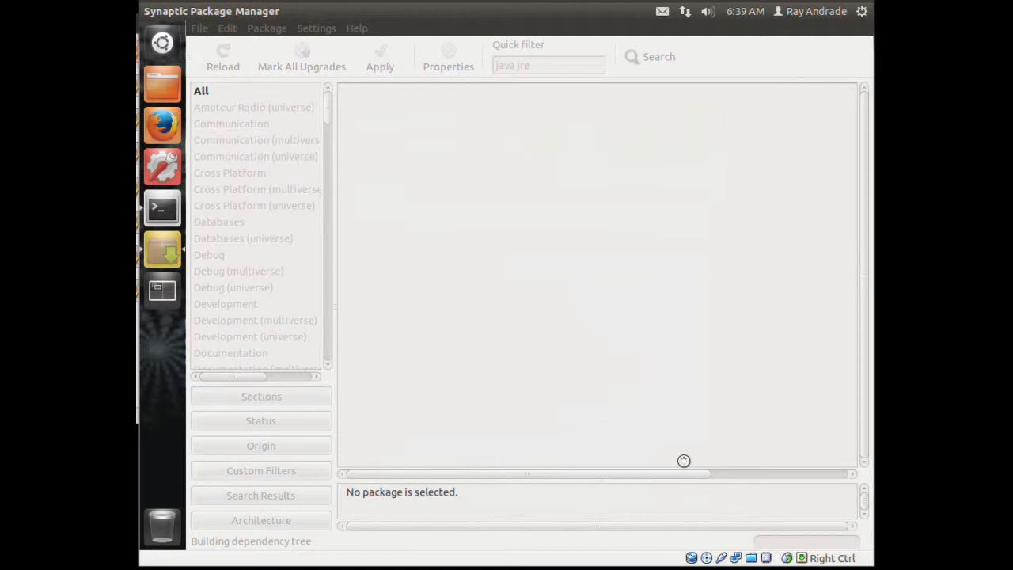
left_click(649, 57)
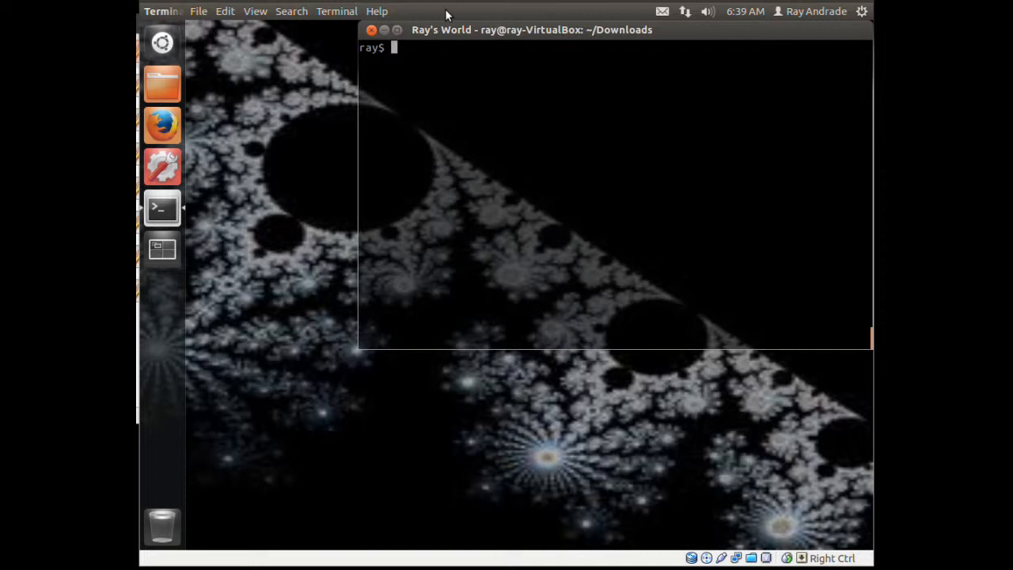
Step: Check the current working directory in the terminal
type("cd")
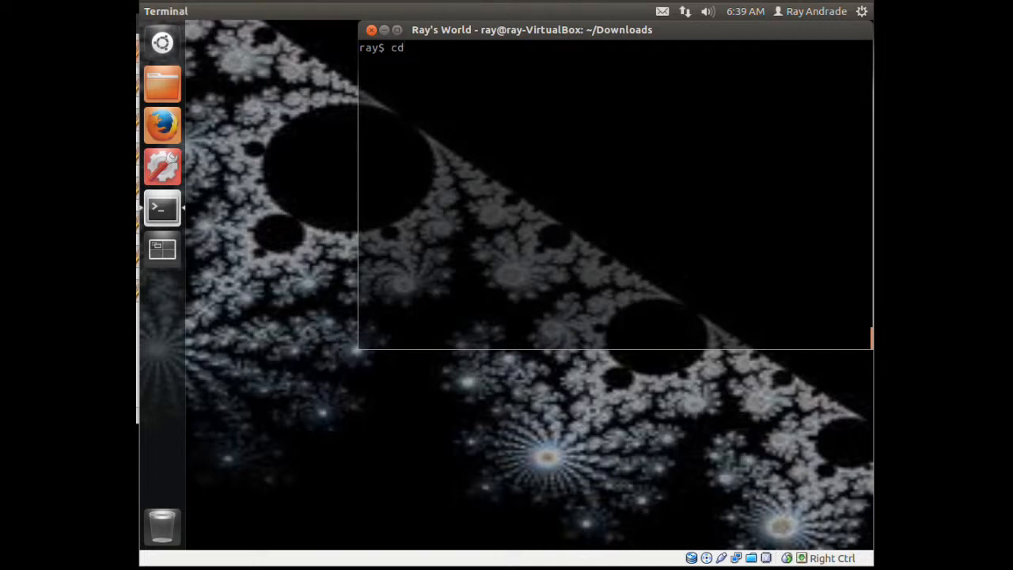
type("~/")
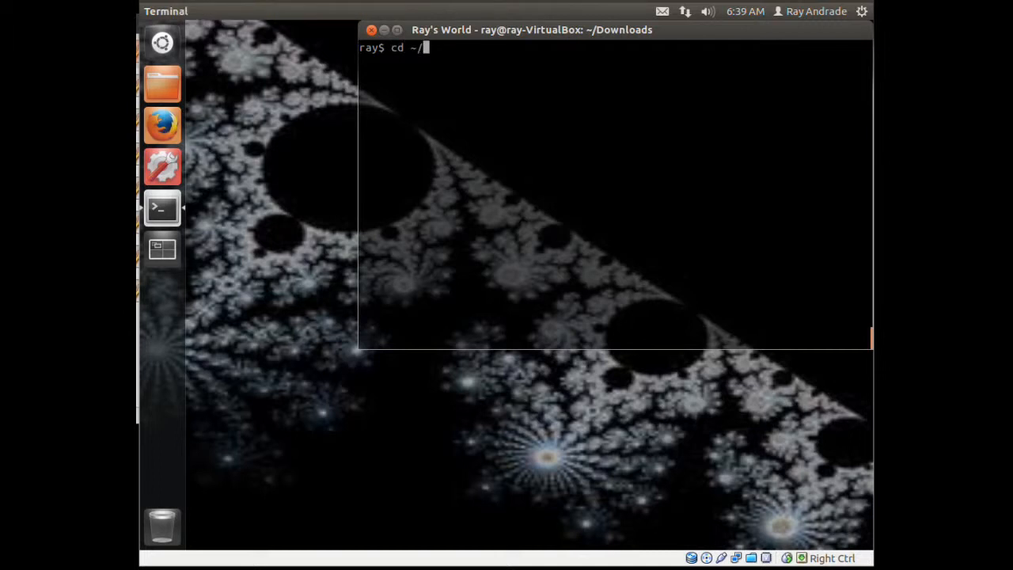
key("BackSpace")
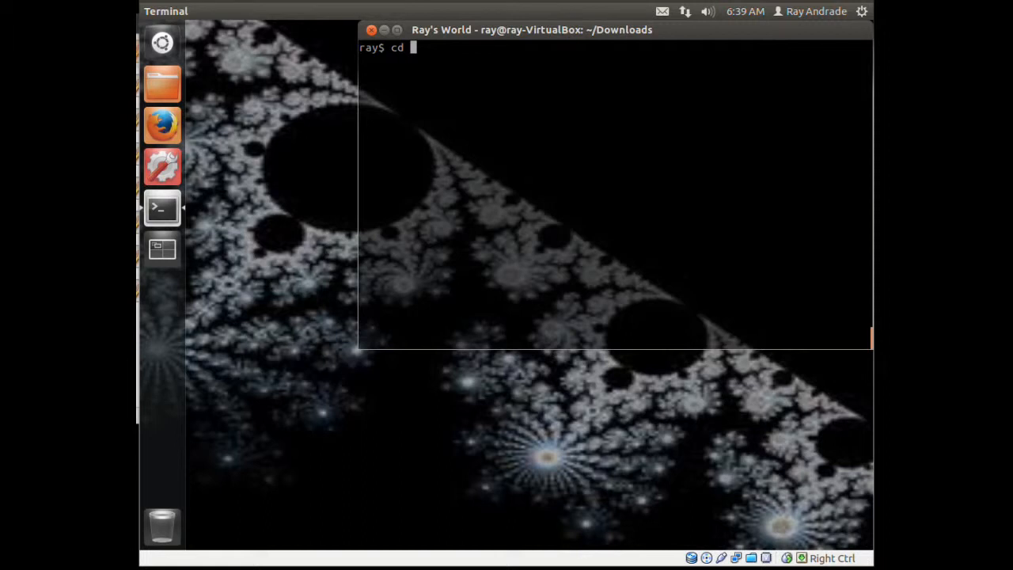
type("pw")
key("Return")
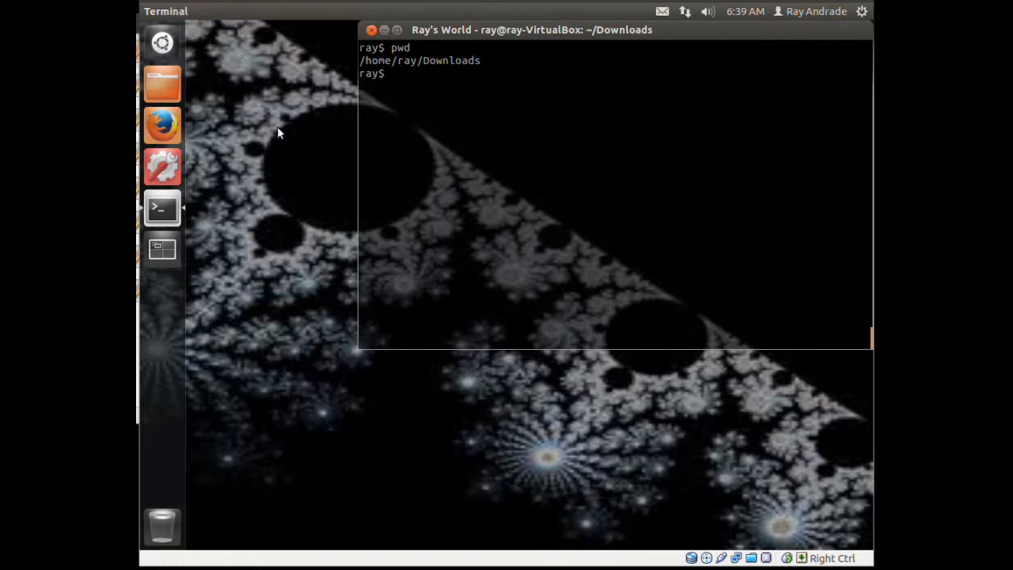
Step: Run mv eclipse ~/Programs/ to move the eclipse folder, correcting the 'eclise' typo
type("m")
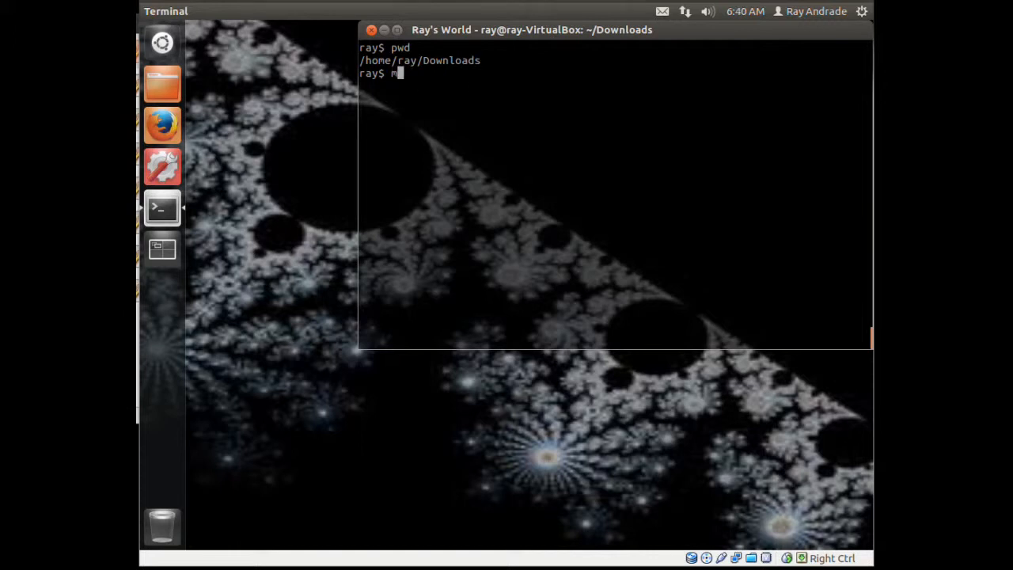
type("v eclipse")
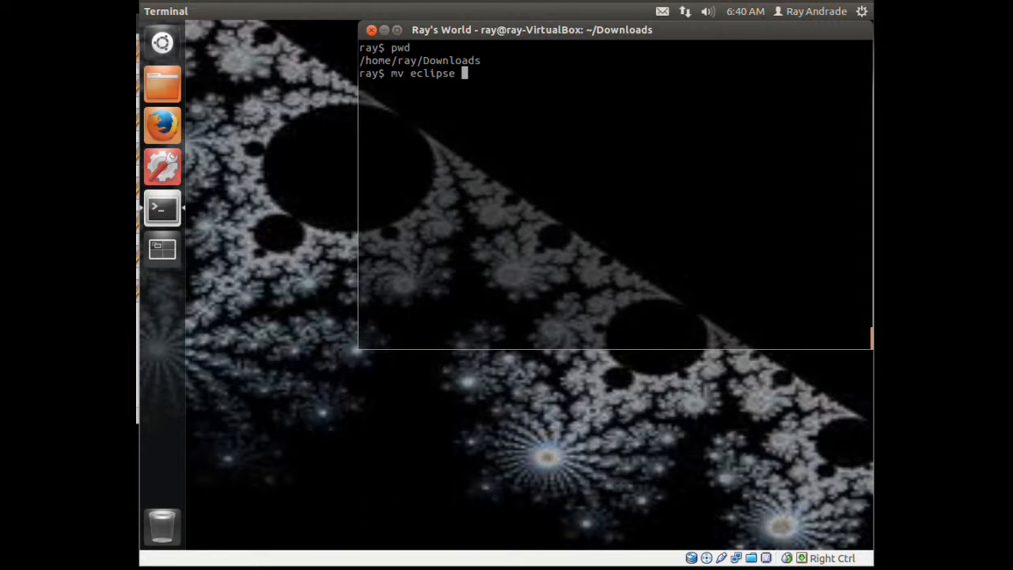
type("~/")
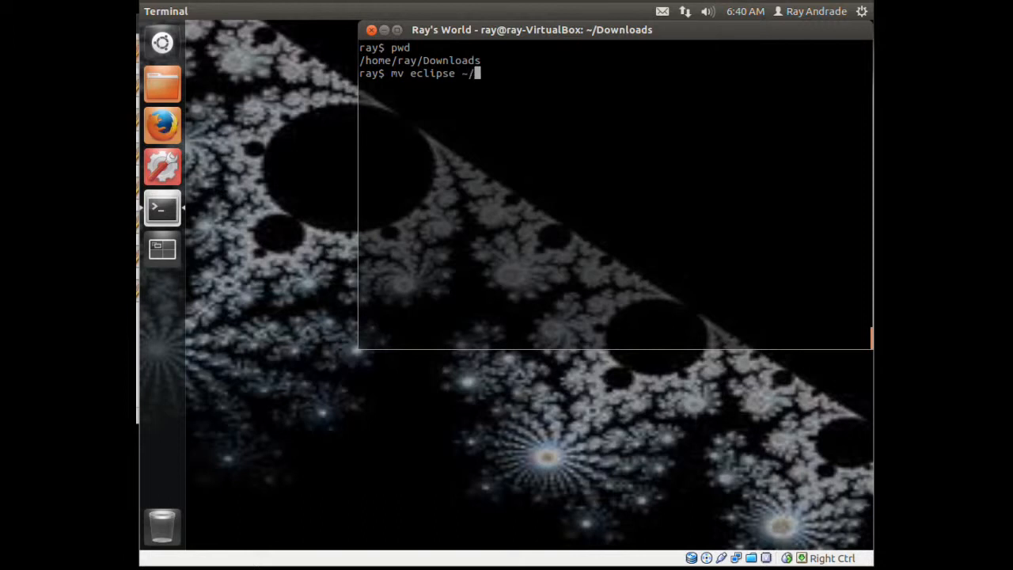
type("P")
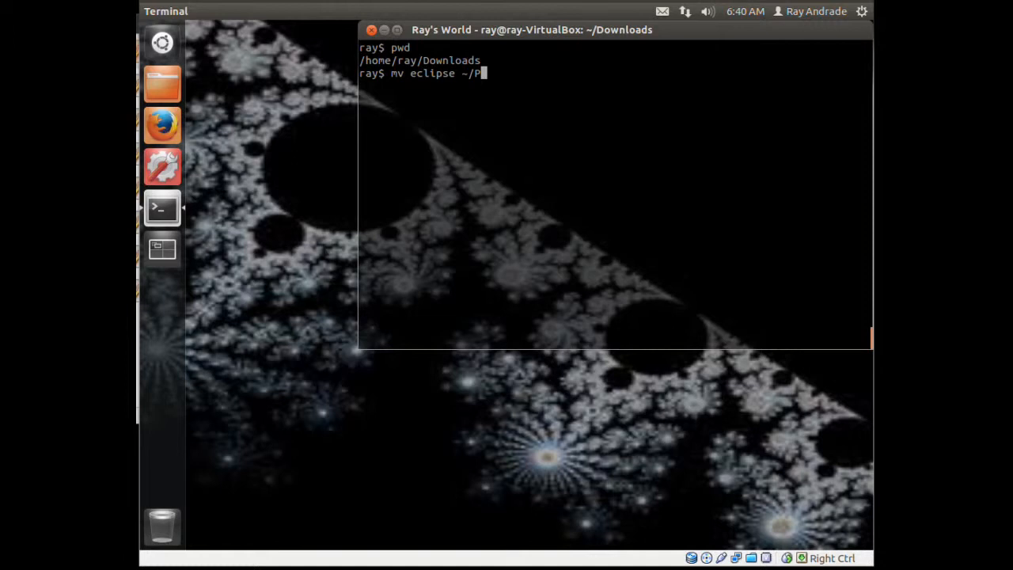
type("r")
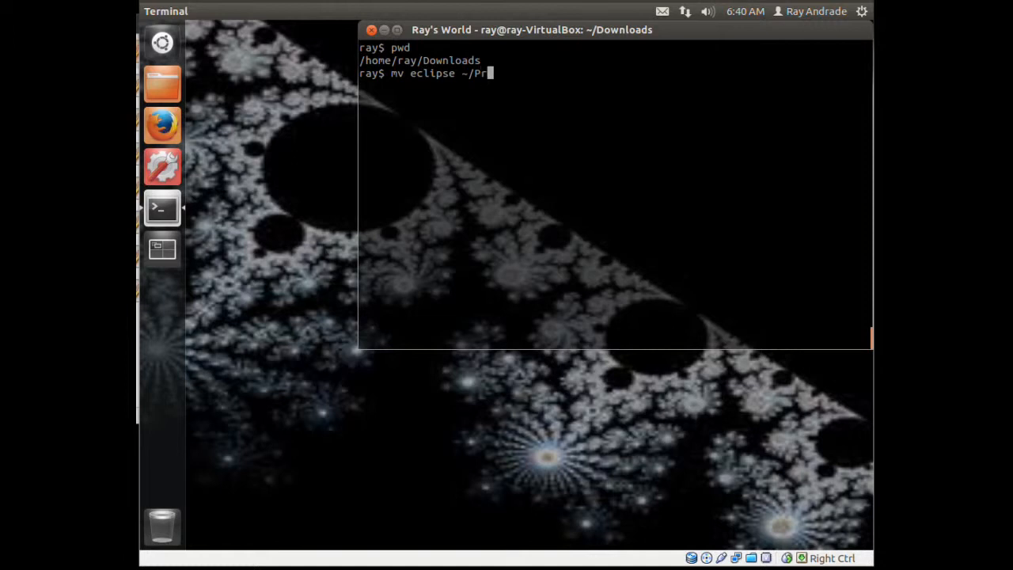
type("ograms/")
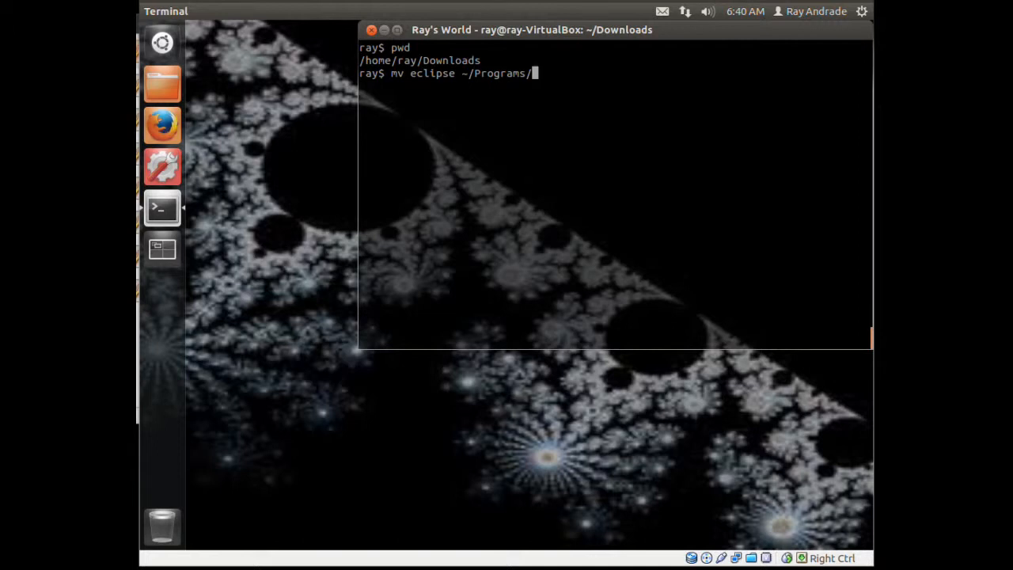
type("eclise")
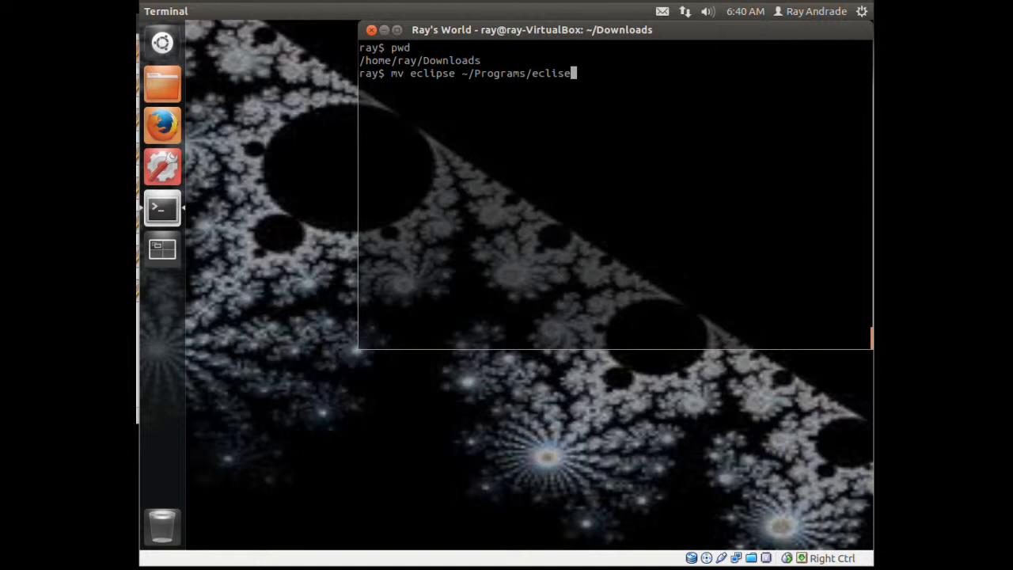
key("BackSpace")
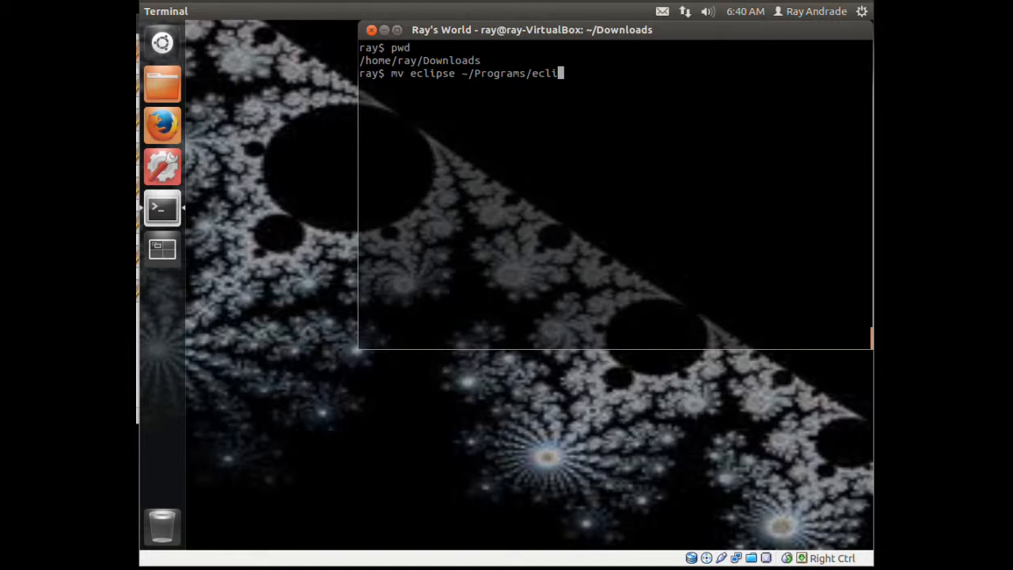
type("pse")
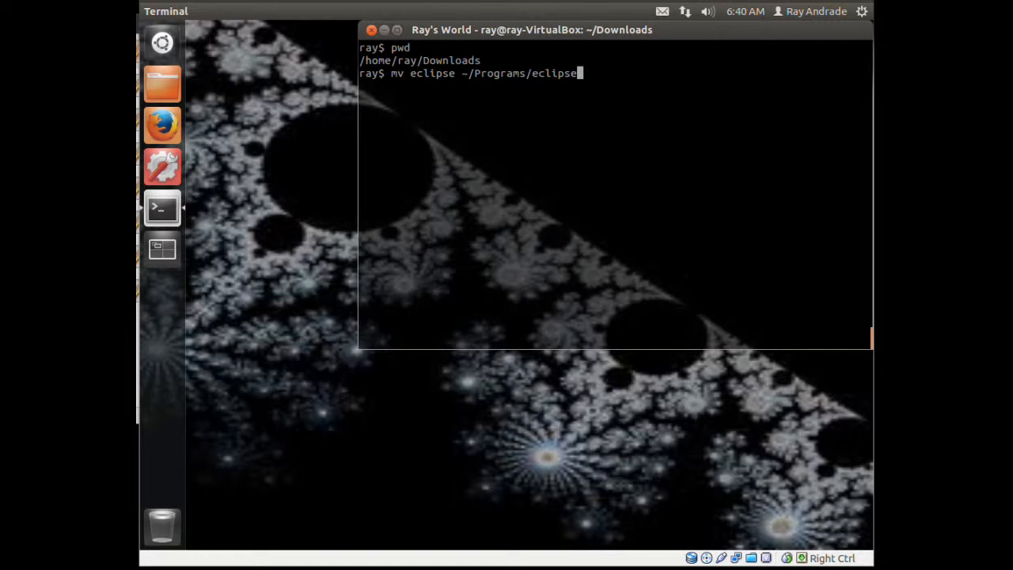
key("BackSpace")
type("cd")
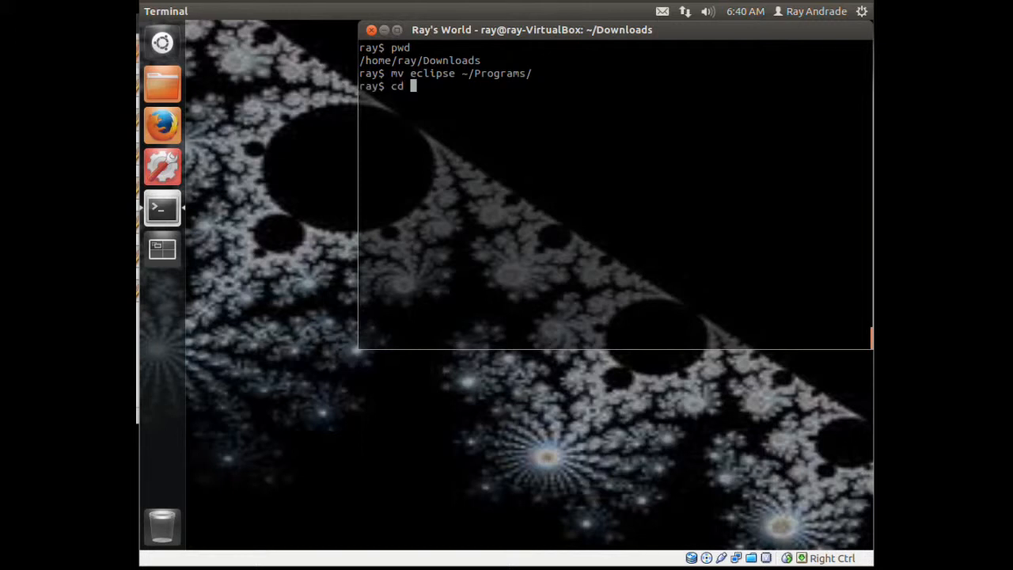
Step: Change into ~/Programs and list it, selecting the eclipse folder in the output
type("~")
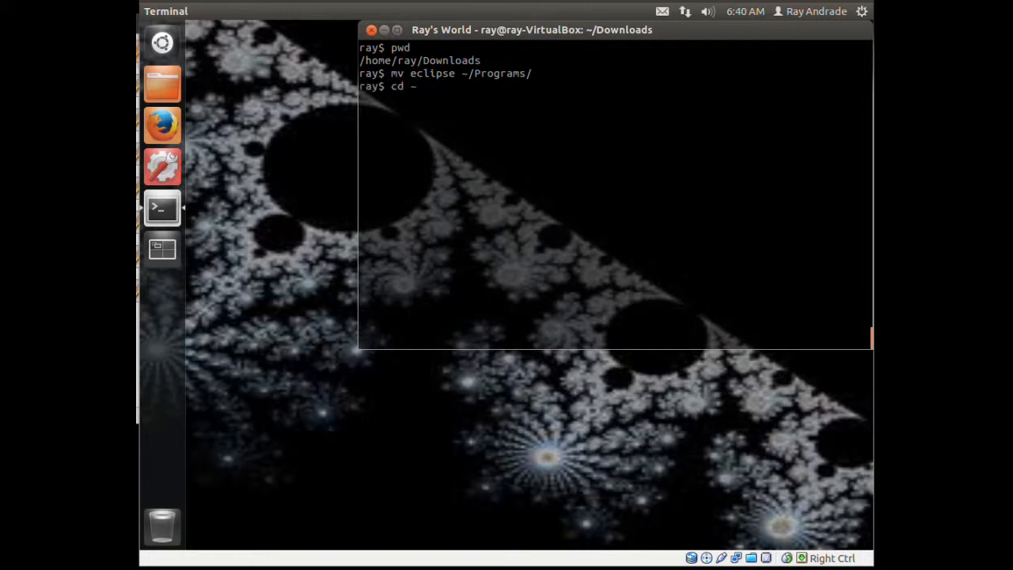
type("/")
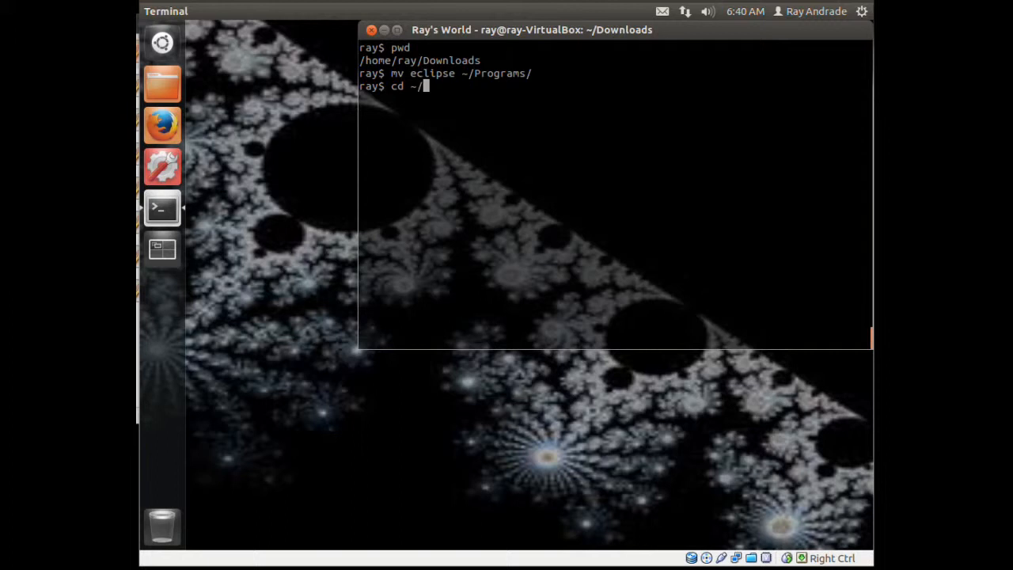
key("Return")
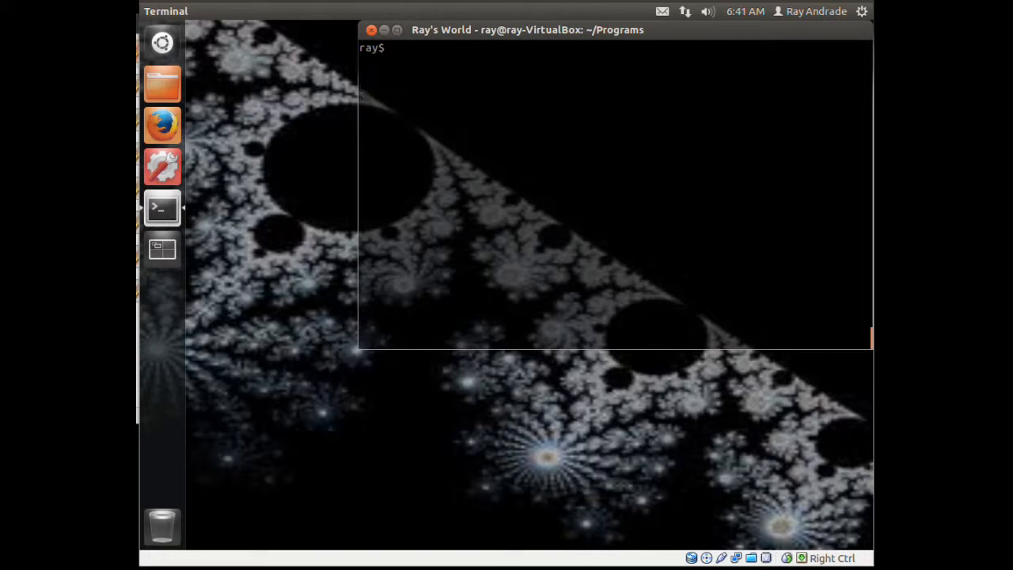
key("Return")
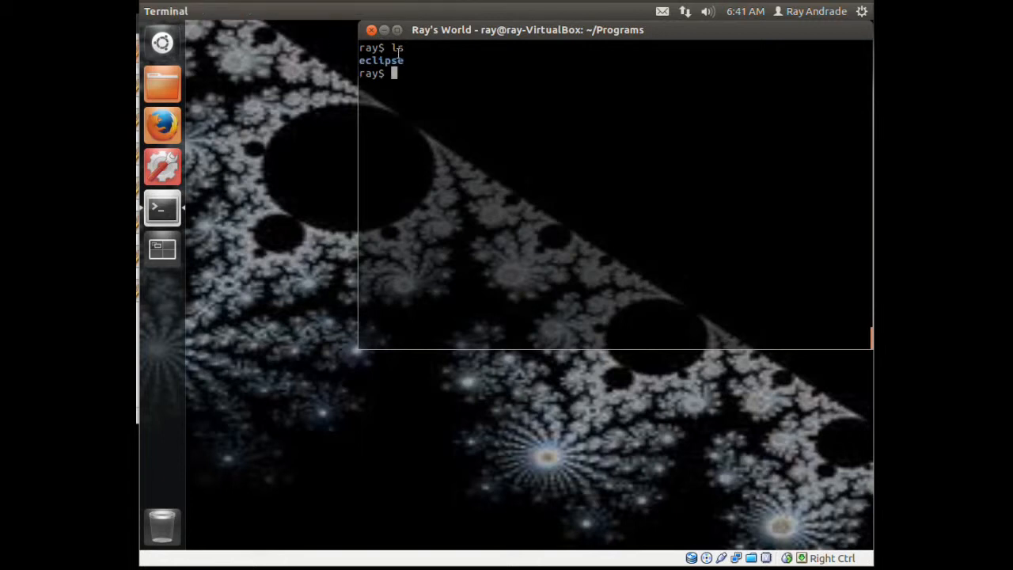
double_click(380, 60)
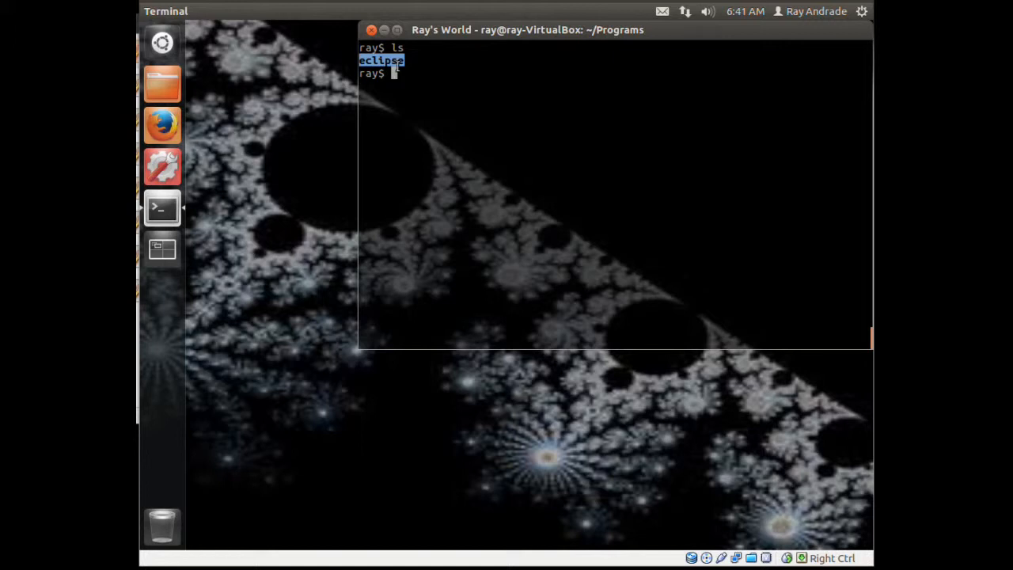
type("su")
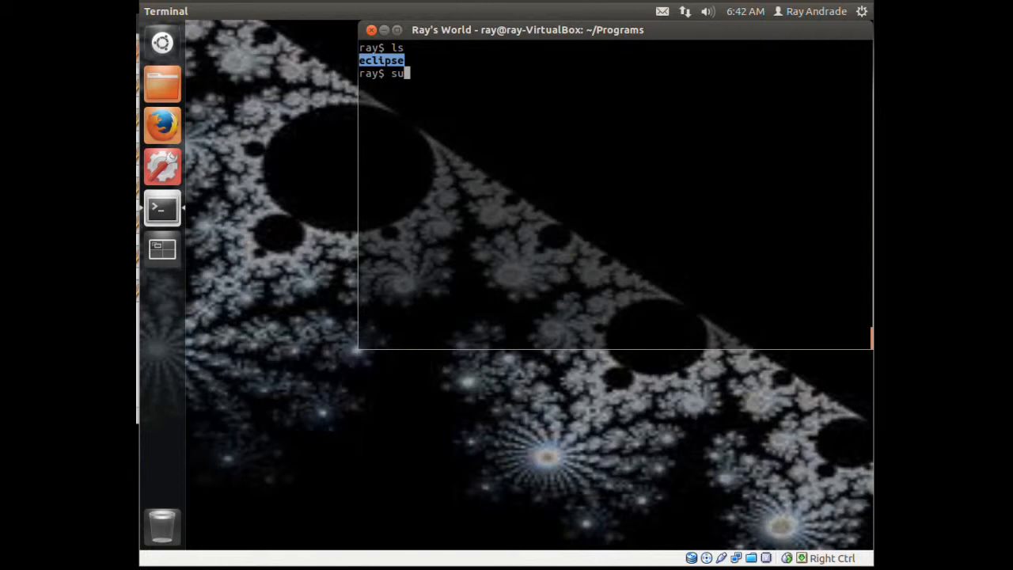
Step: Give the eclipse folder full permissions with sudo chmod 777 eclipse
type("do")
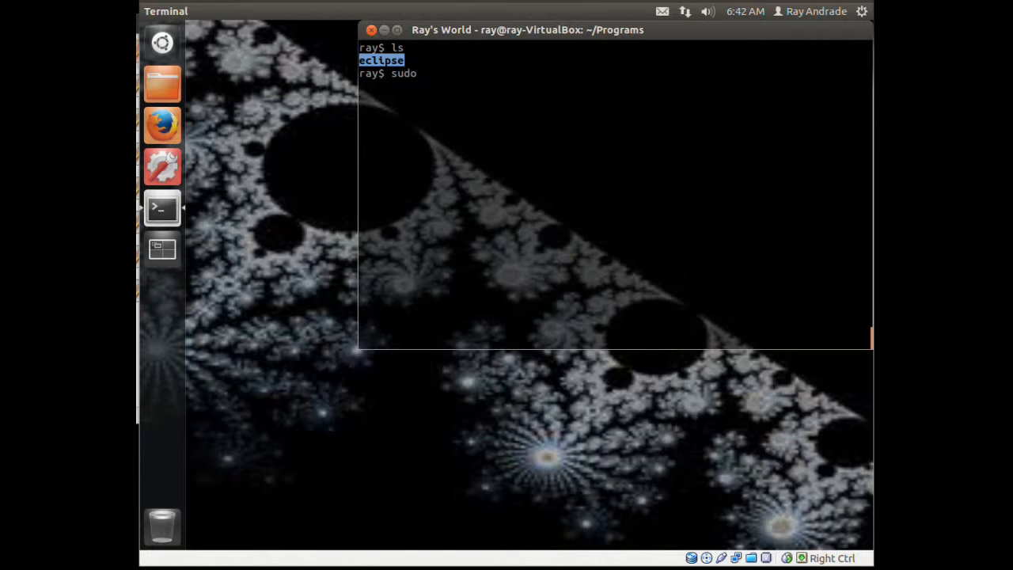
type("chmod")
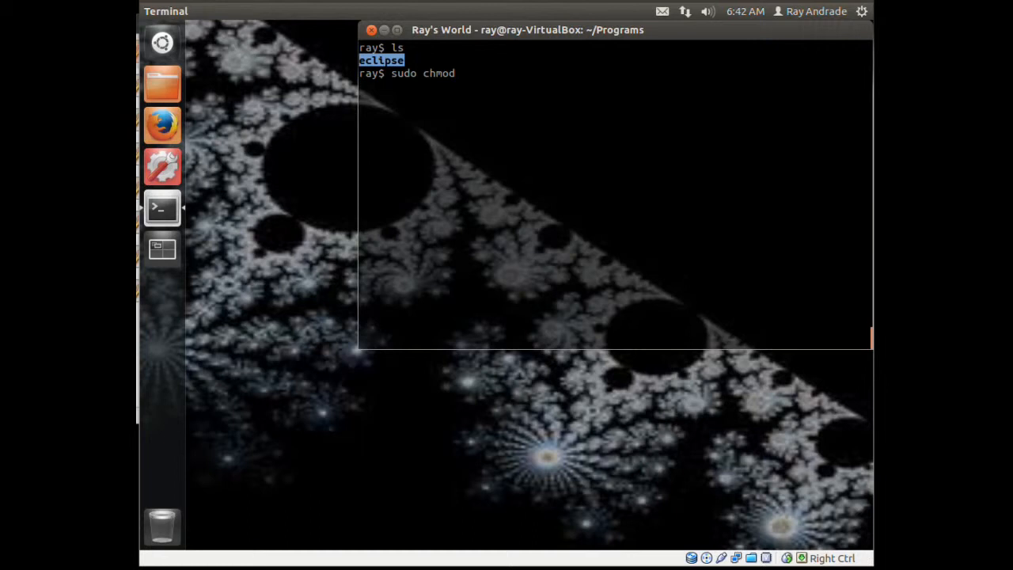
type("777")
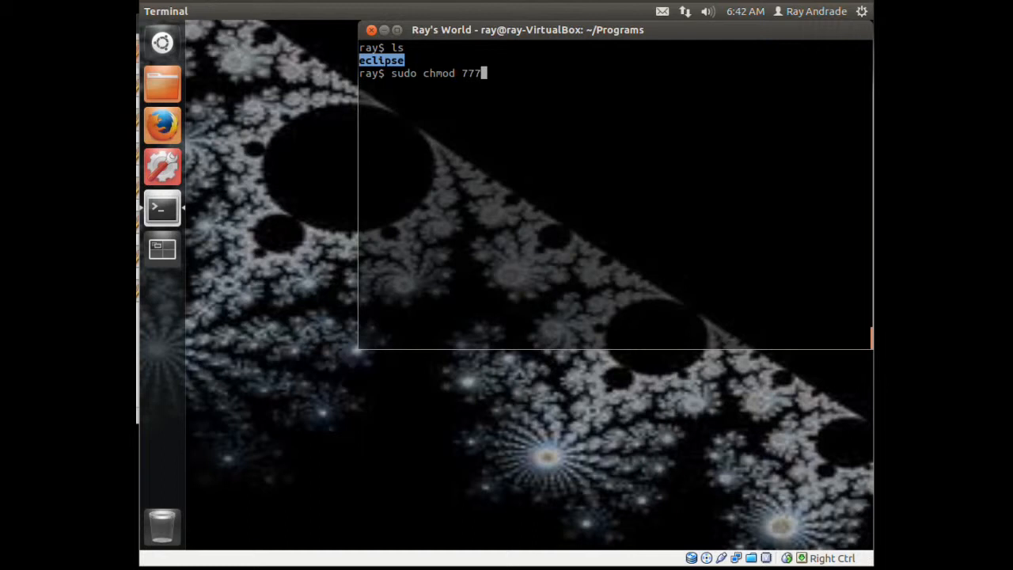
type("eclipse/")
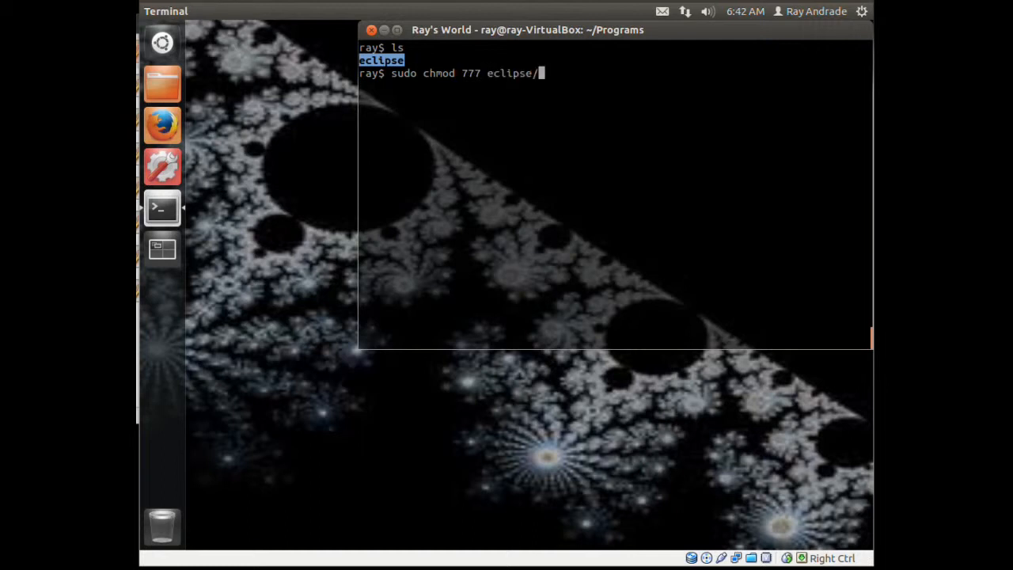
key("Return")
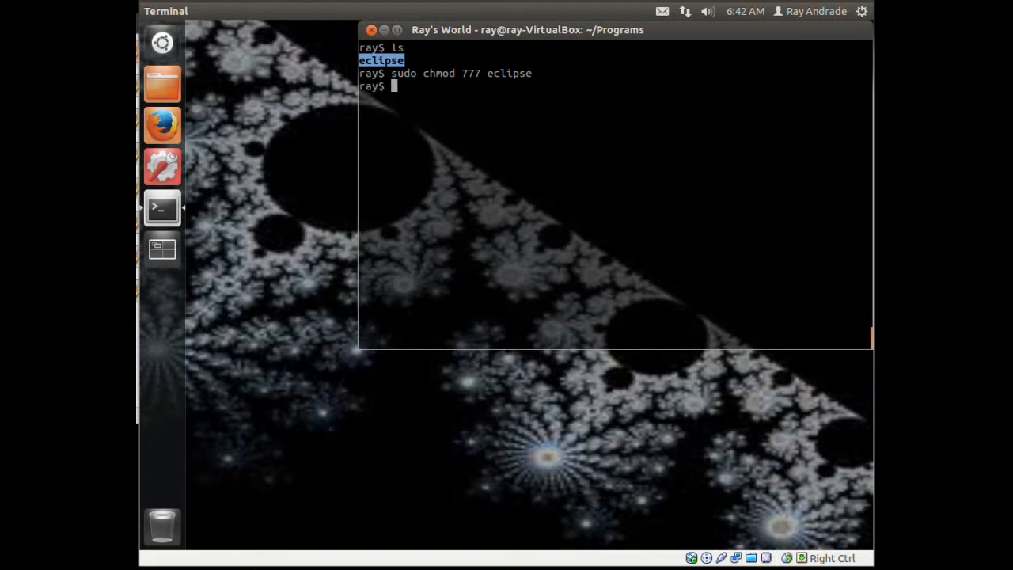
Step: Run sudo chmod 777 eclipse/eclipse and launch Eclipse
type("sudo chmod 777 eclipse/")
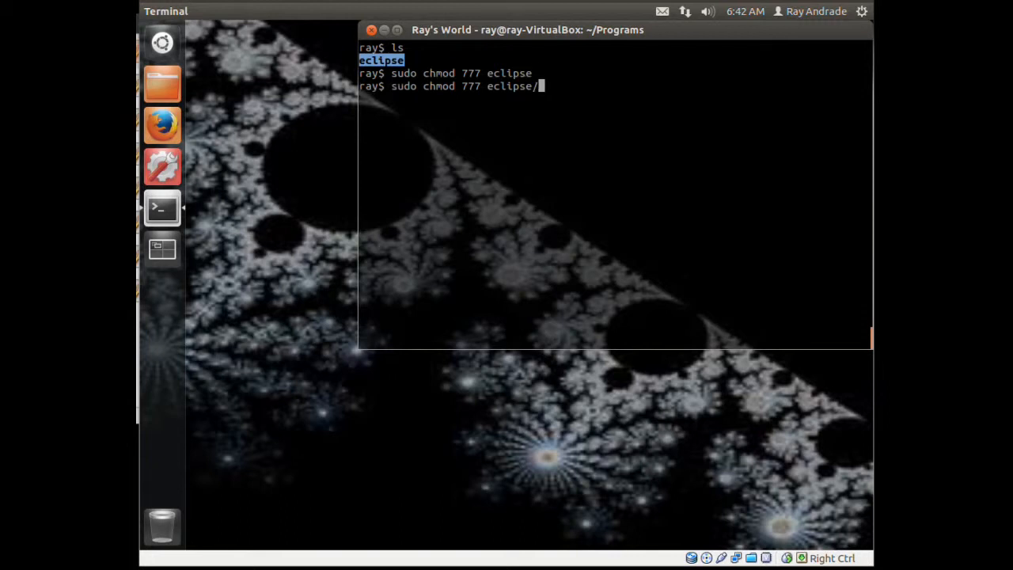
type("eclipse")
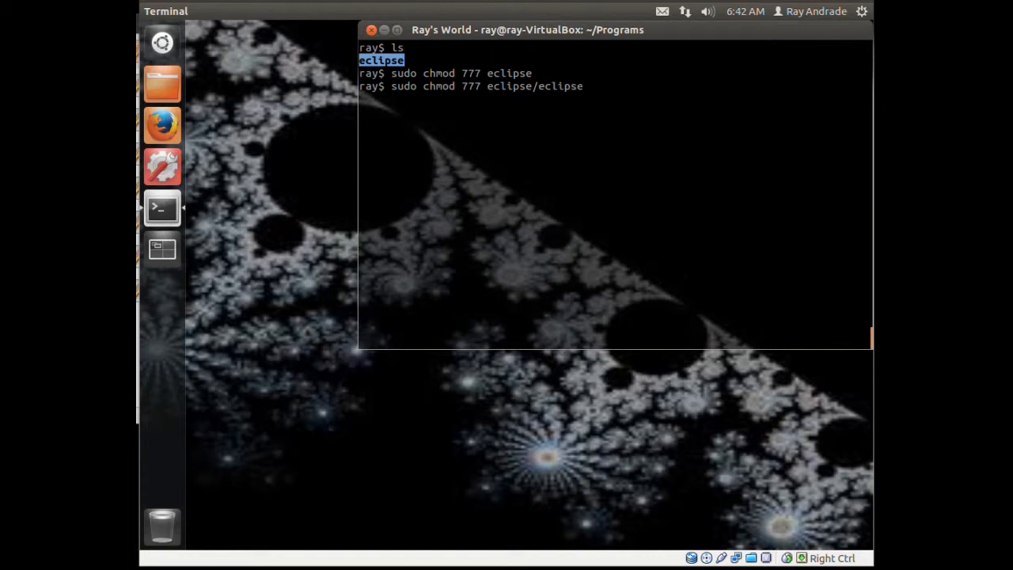
key("Return")
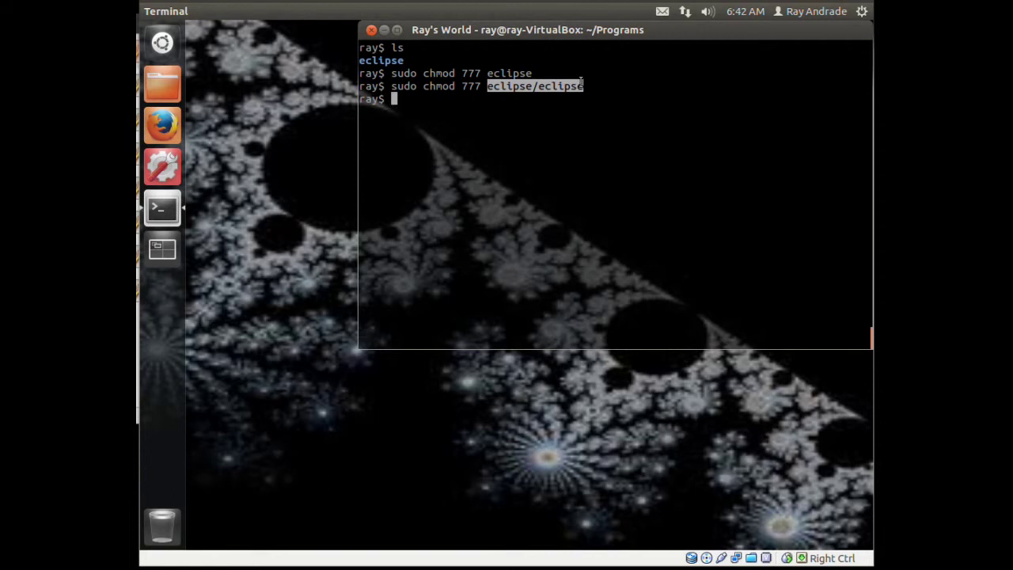
mouse_move(582, 134)
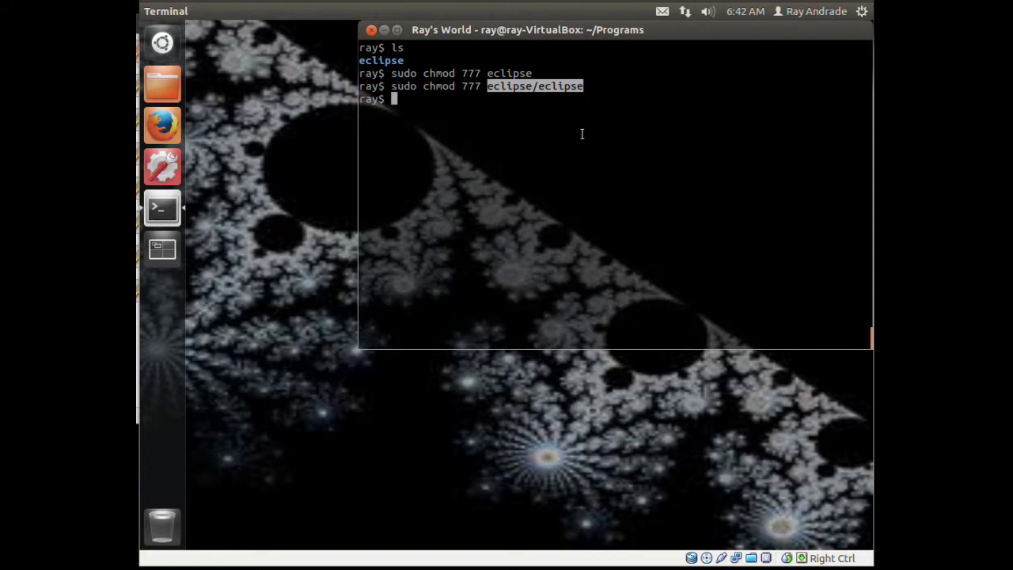
key("Return")
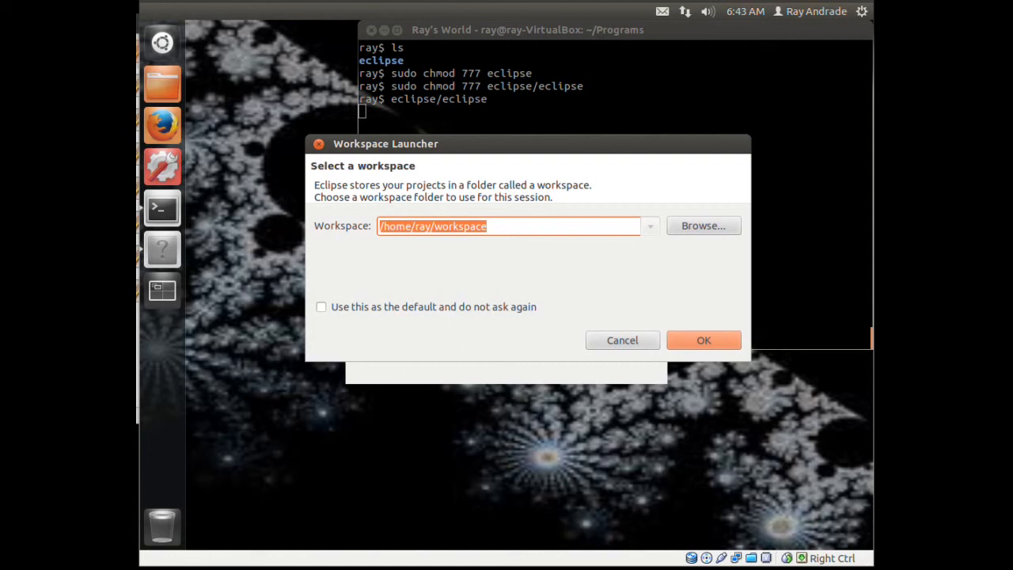
mouse_move(679, 359)
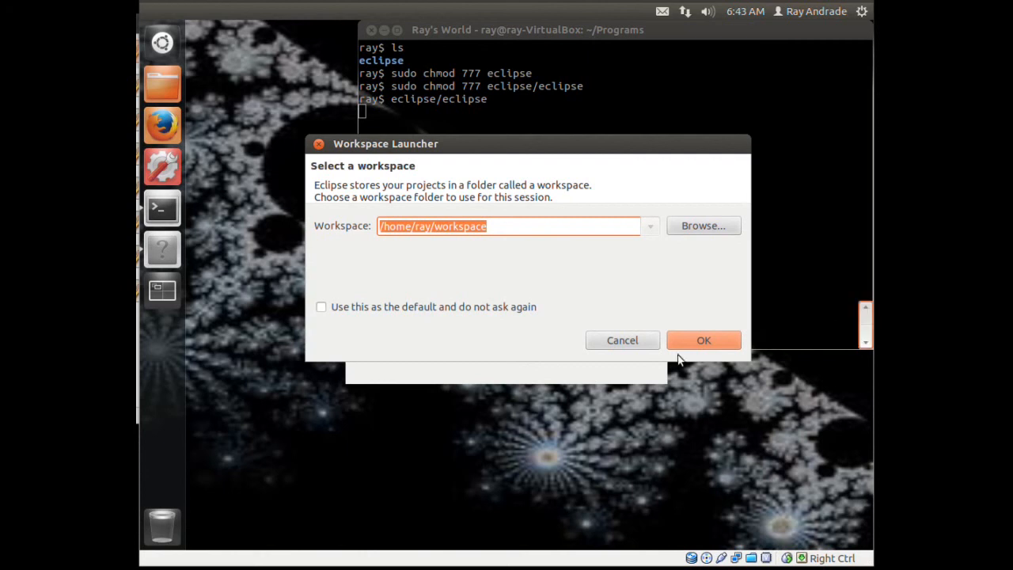